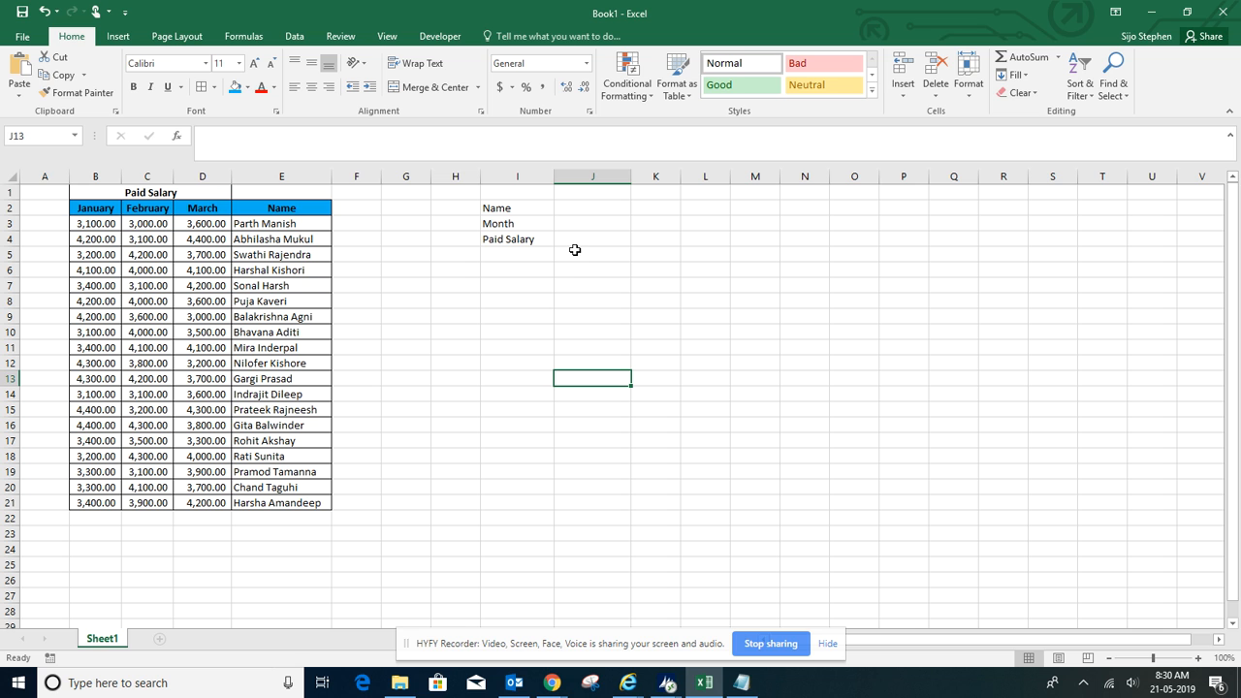
pyautogui.moveTo(572, 240)
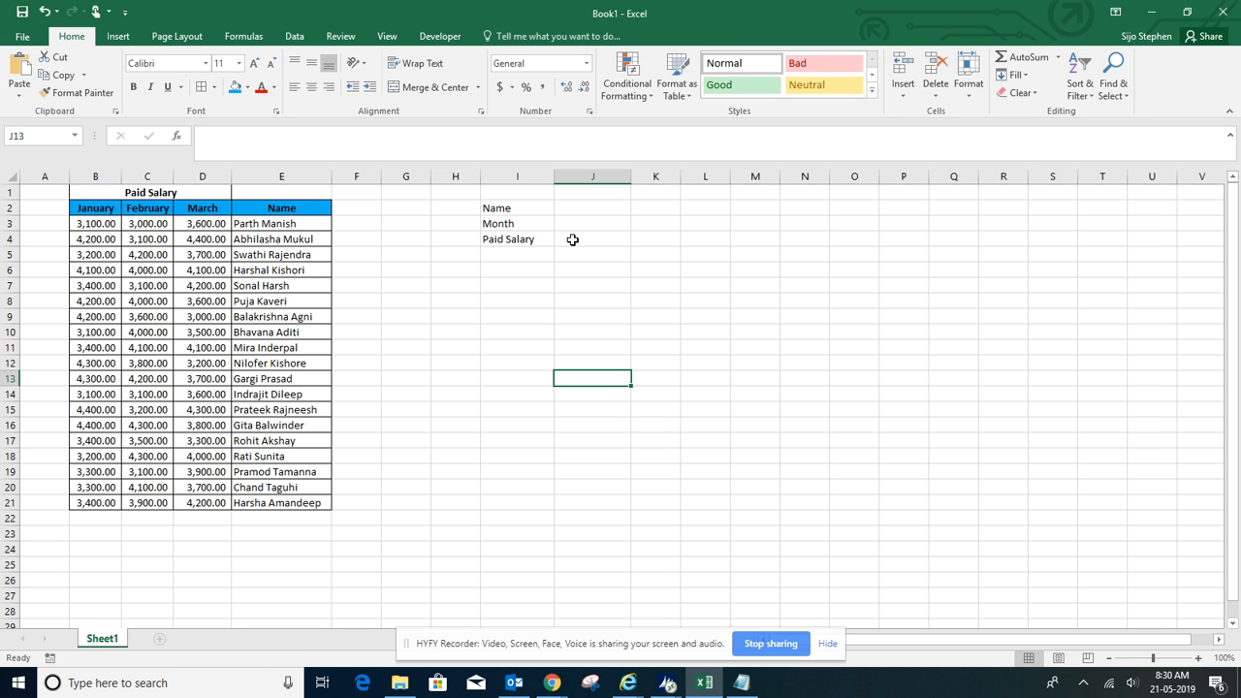
pyautogui.moveTo(551, 240)
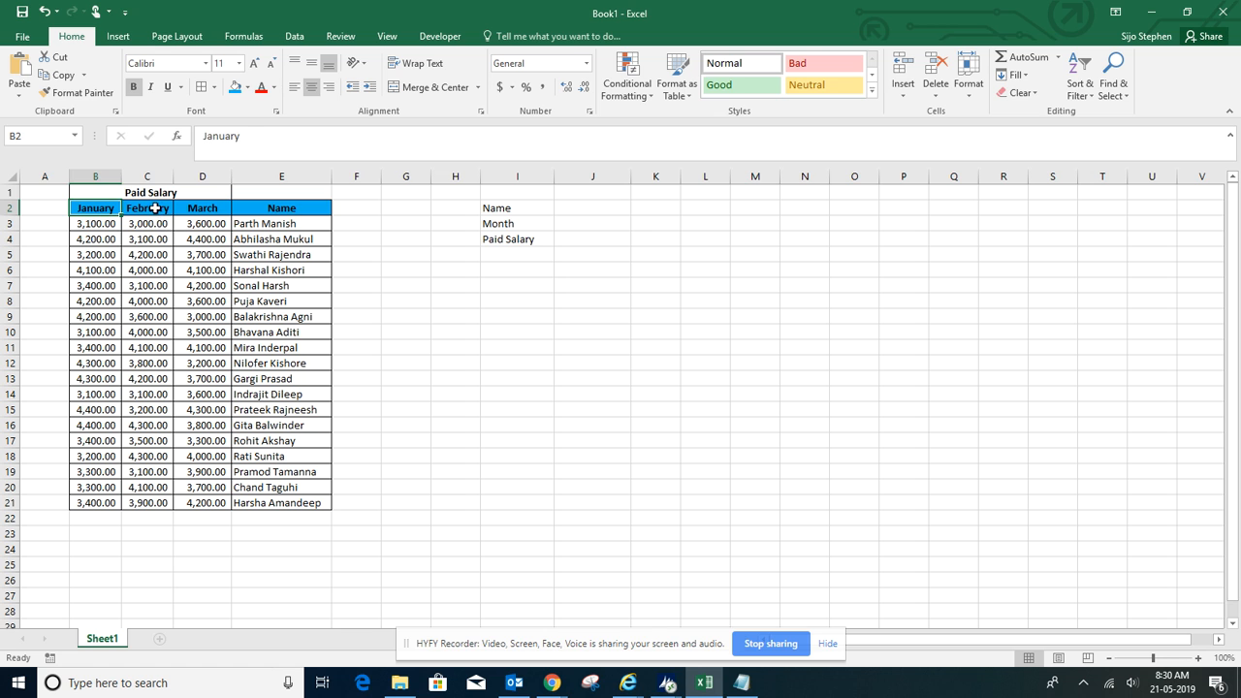
# Review the empty Name cell J2 and Month label, then select Paid Salary cell J4
pyautogui.click(592, 208)
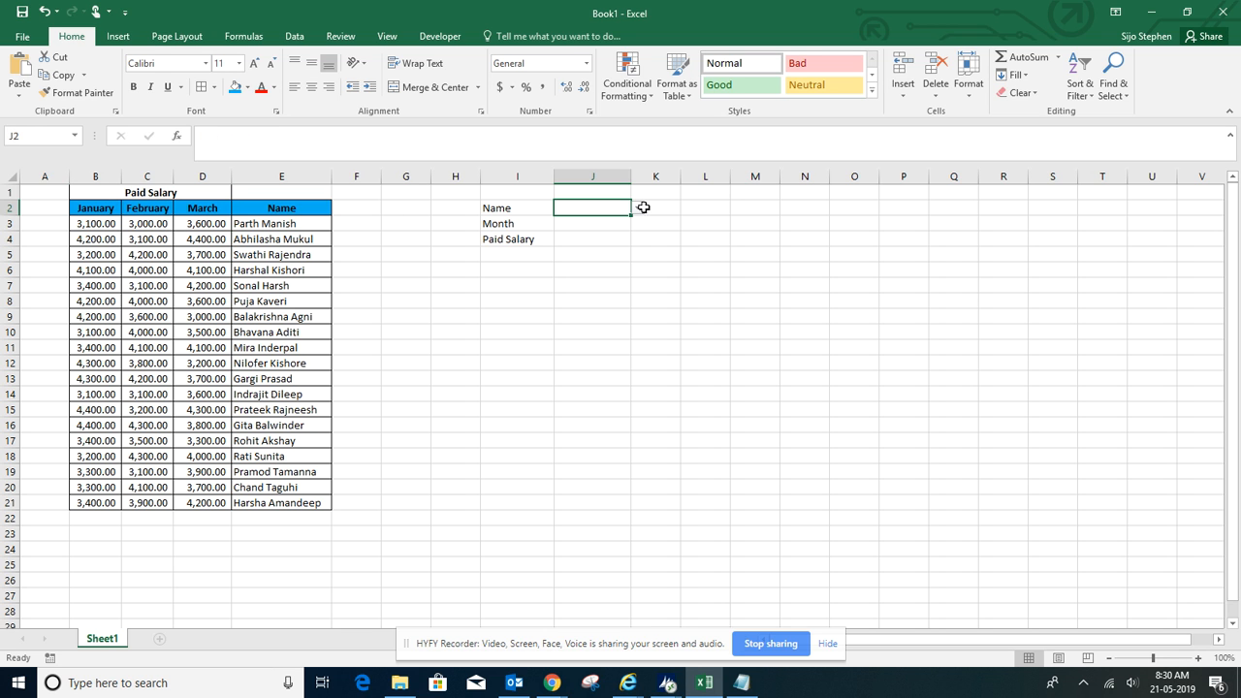
pyautogui.click(636, 208)
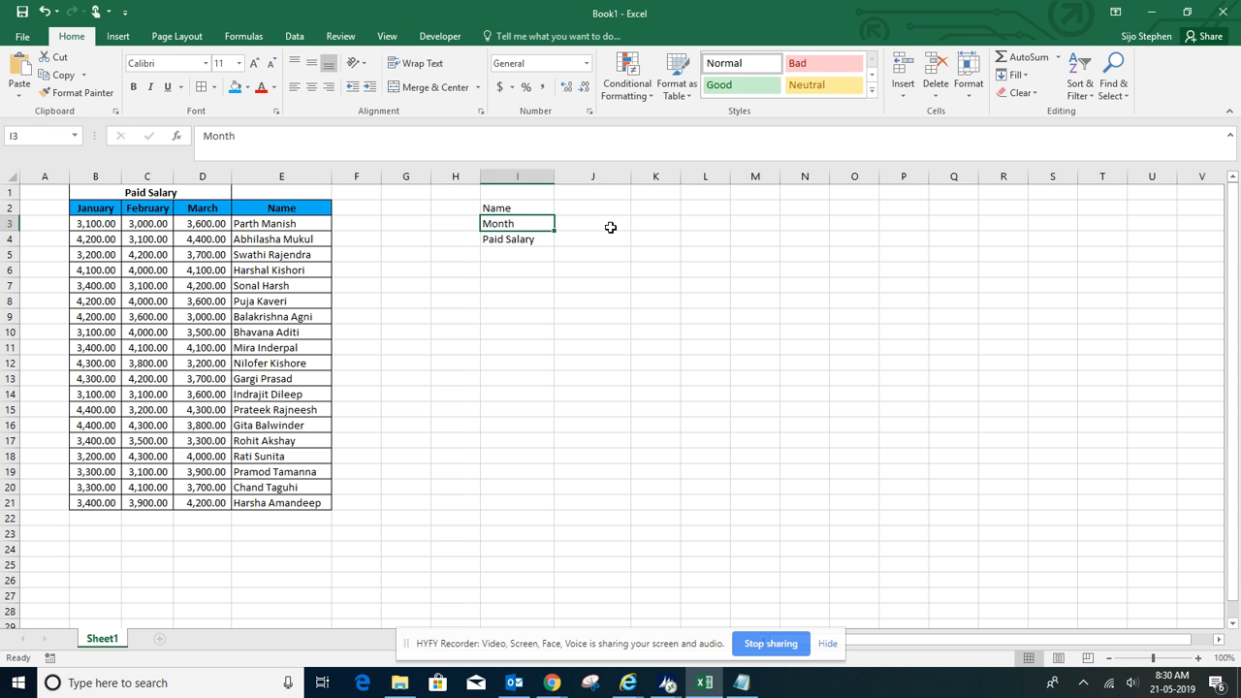
pyautogui.click(593, 253)
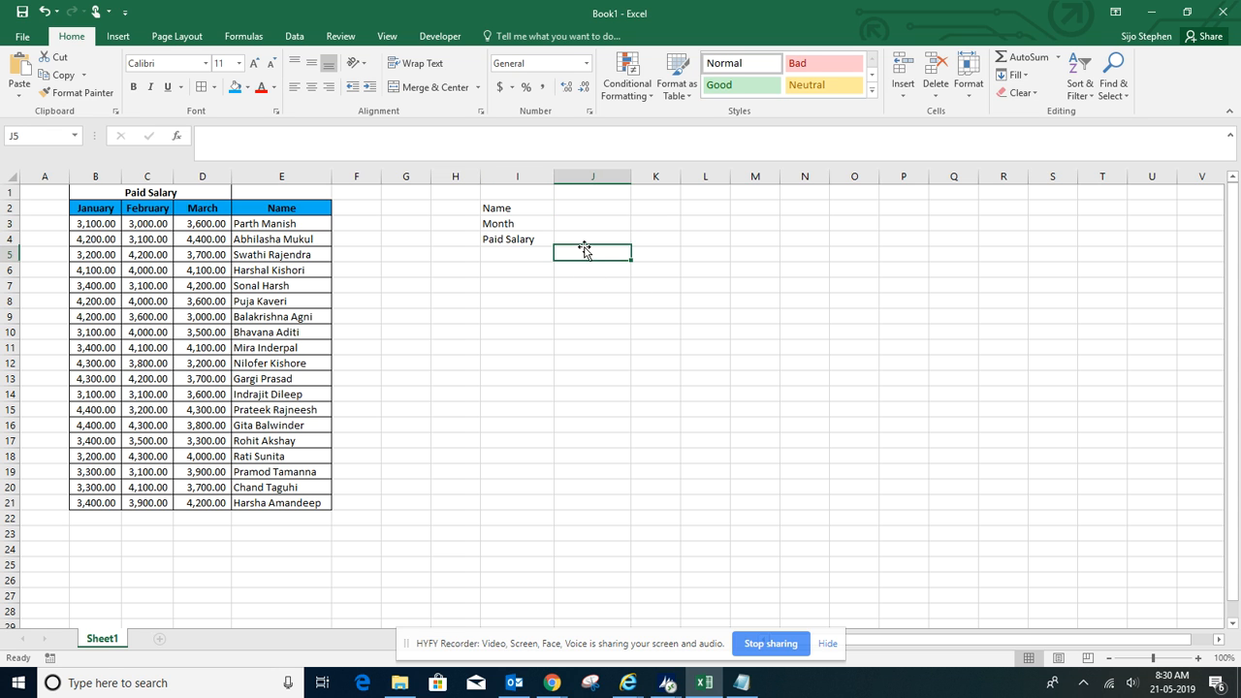
pyautogui.click(592, 239)
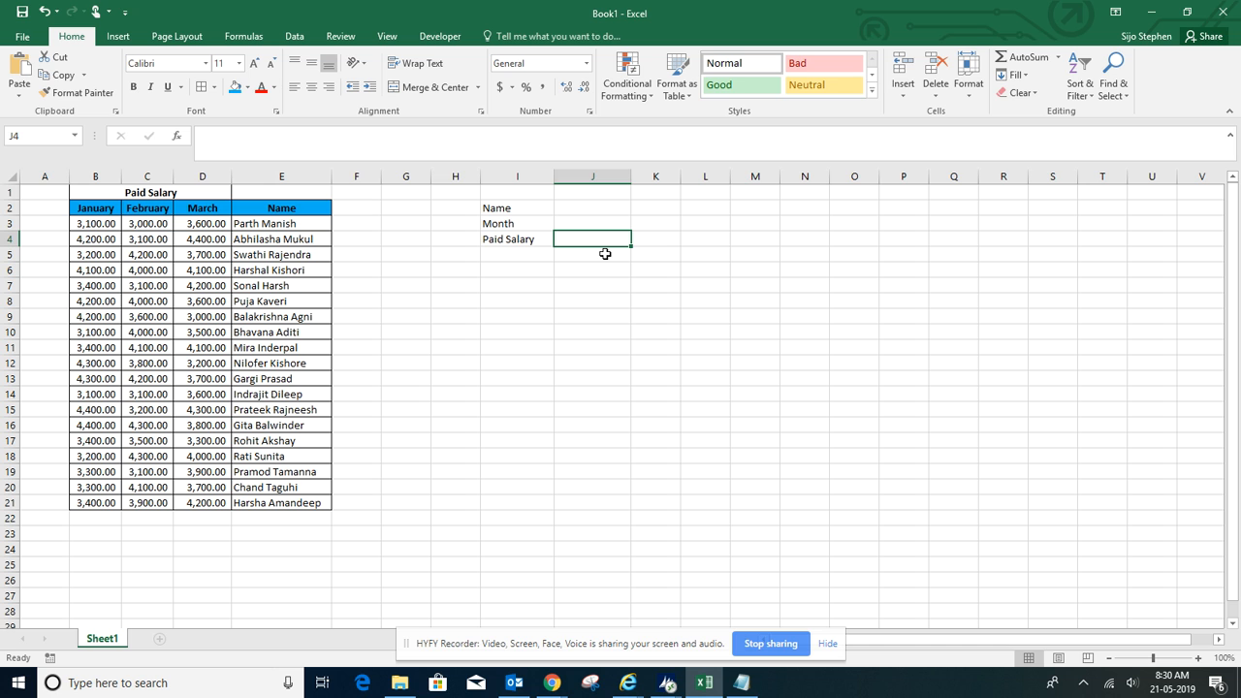
# Type =VLOOKUP(J2,CHOOSE({1,2,3,4}, into J4, triggering the missing parenthesis warning
pyautogui.write('=')
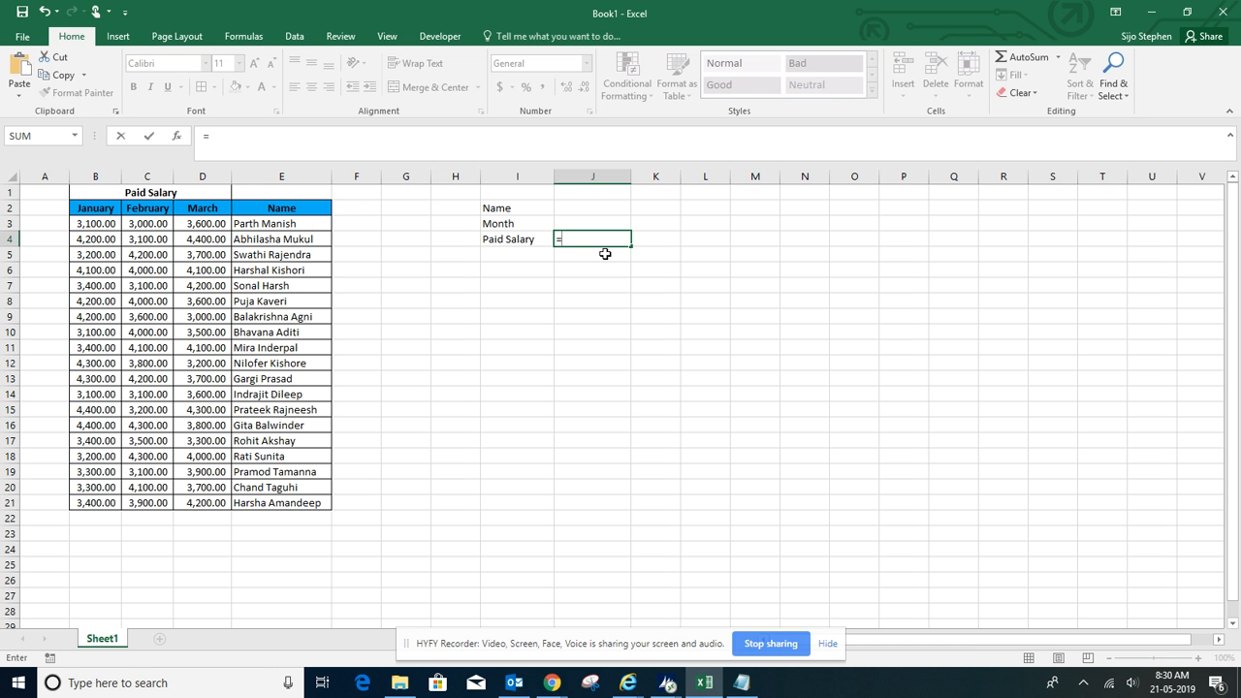
pyautogui.write('VLOOKUP(')
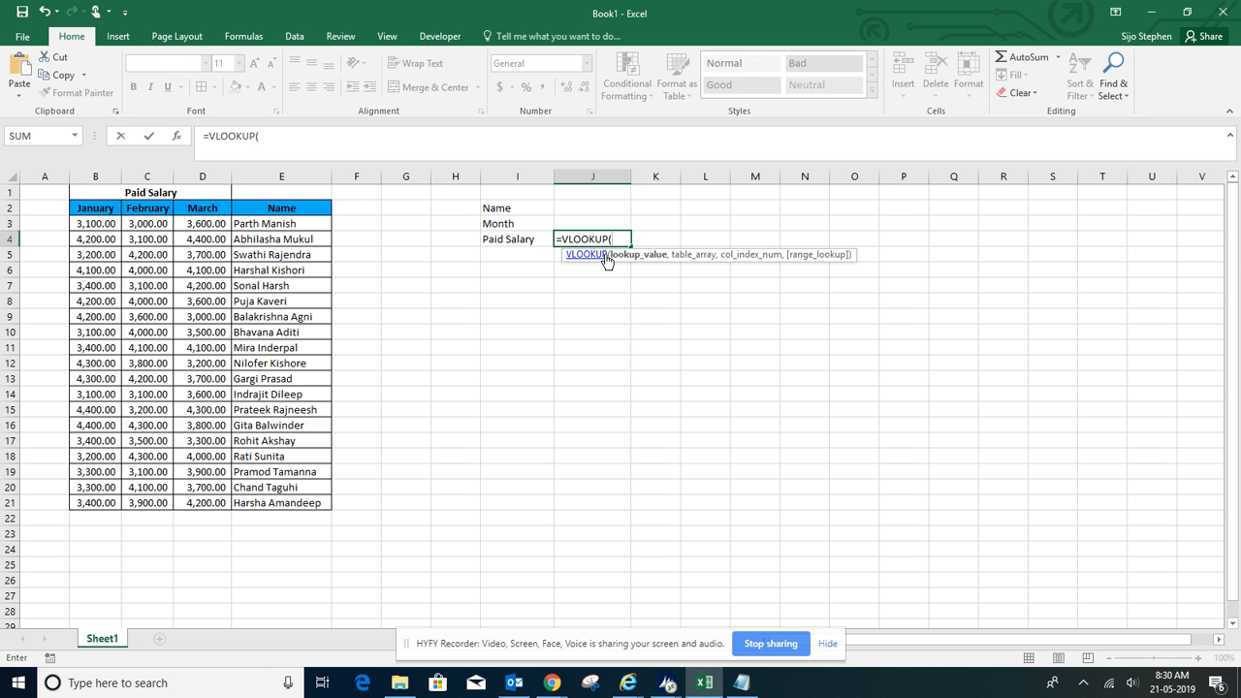
pyautogui.click(592, 208)
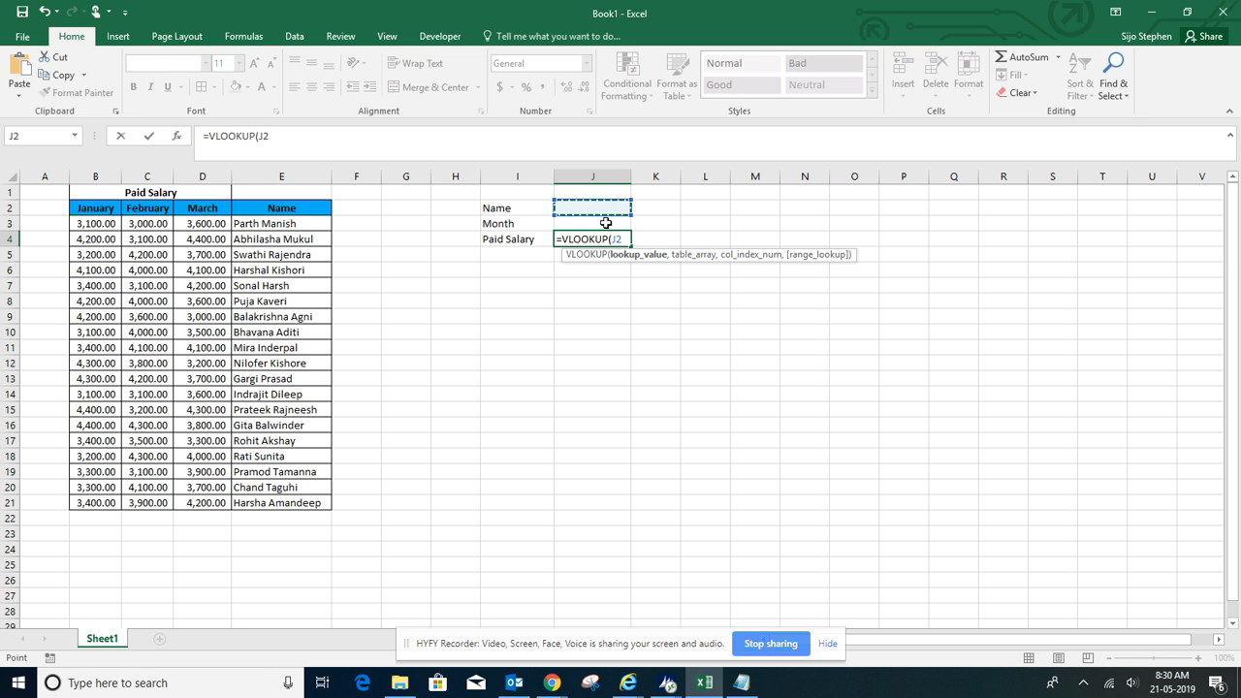
pyautogui.moveTo(658, 209)
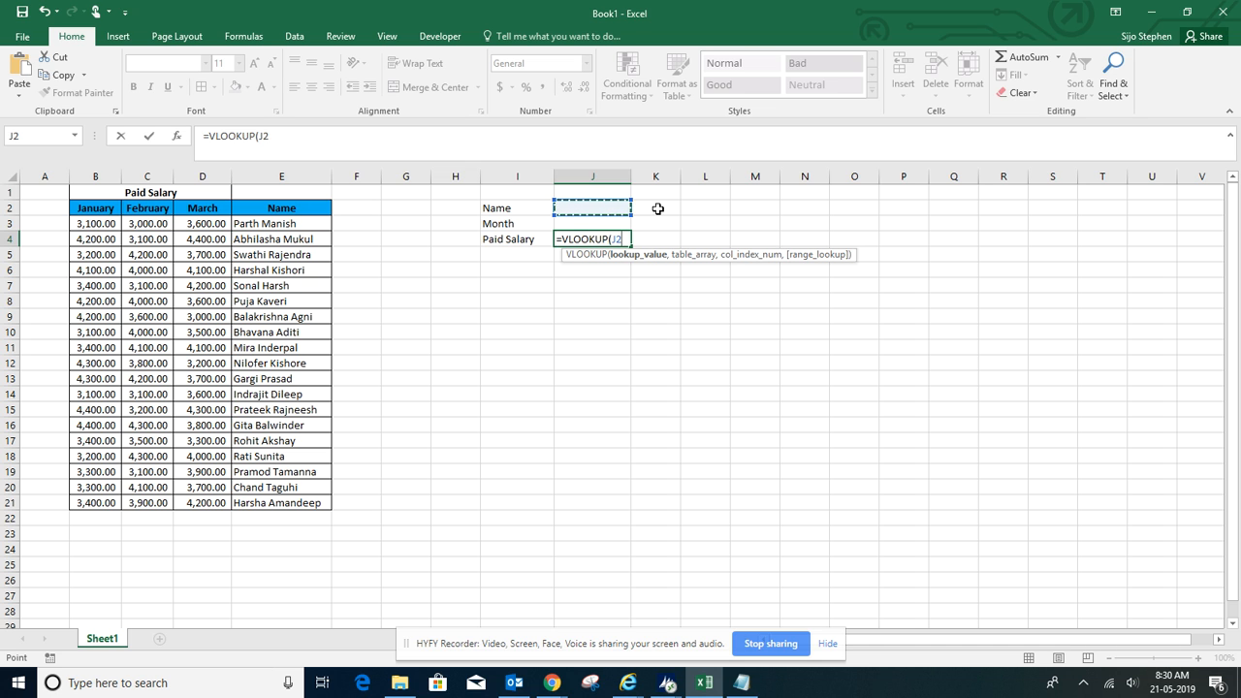
pyautogui.write(',')
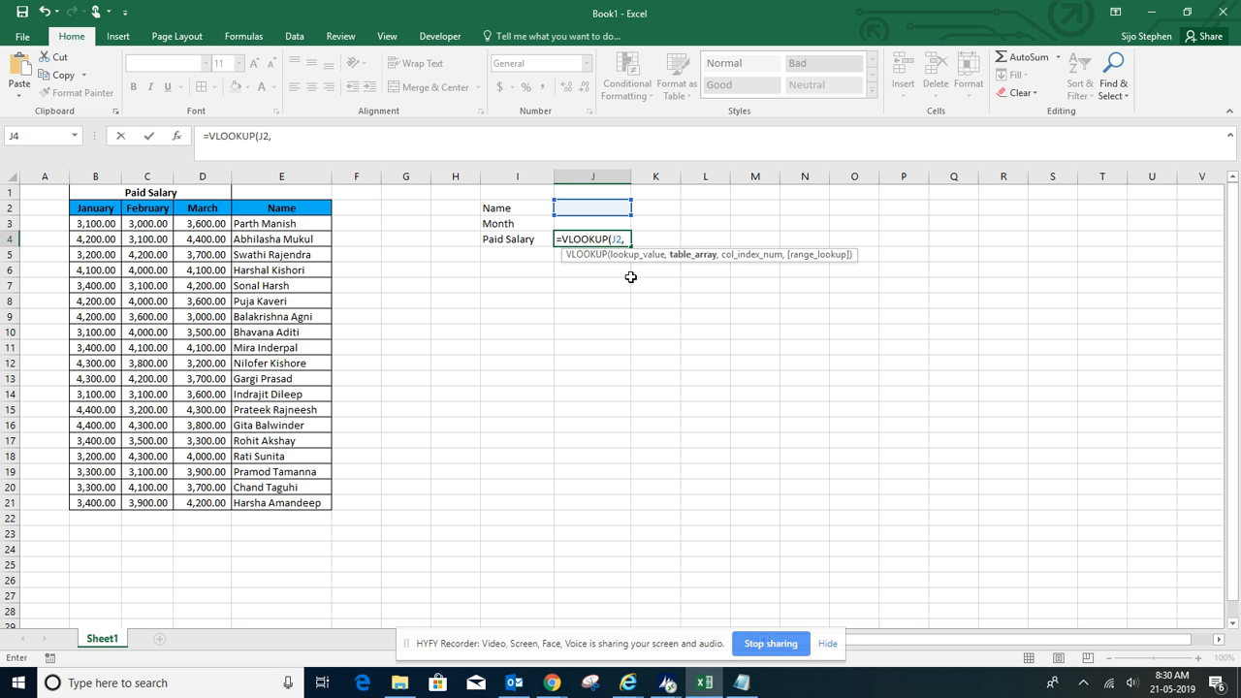
pyautogui.write('ch')
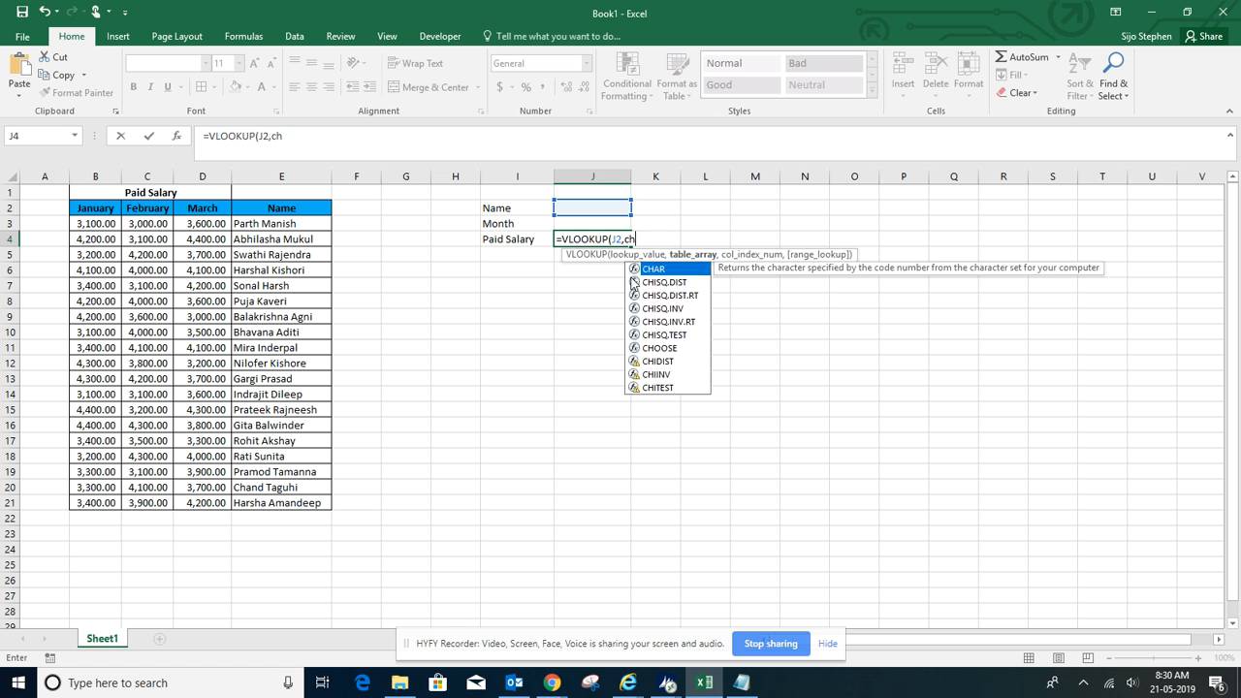
pyautogui.write('oo')
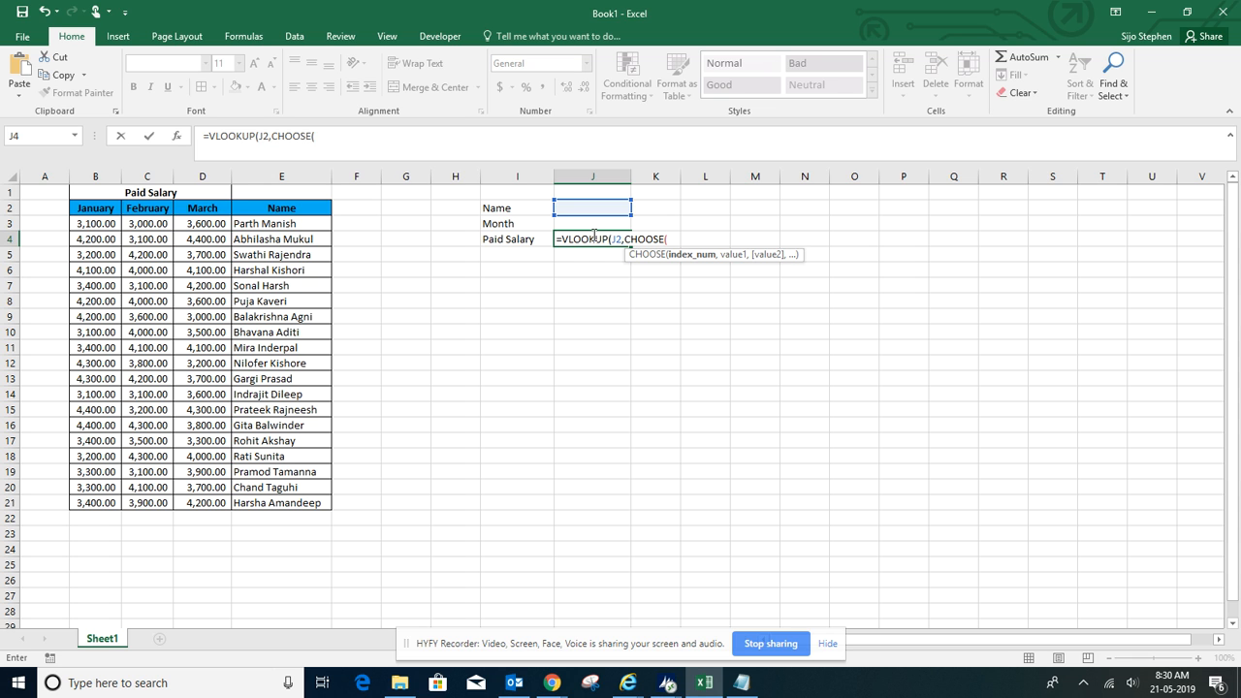
pyautogui.write('{1')
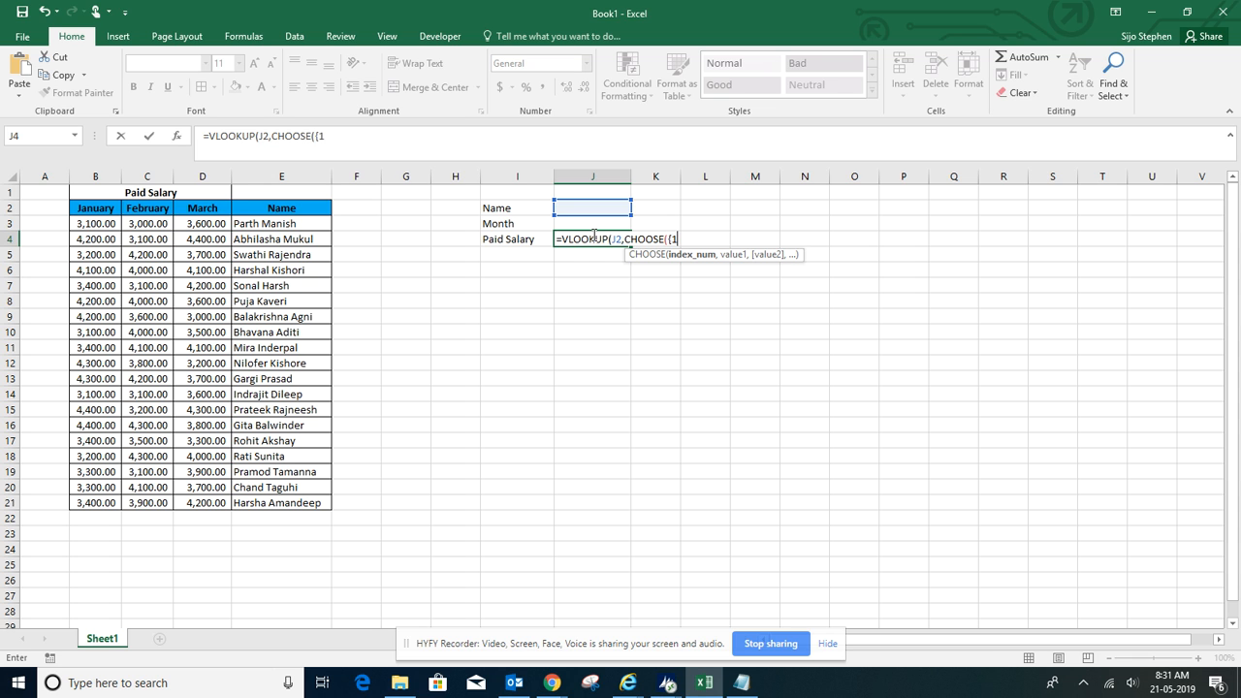
pyautogui.write('1,2,3')
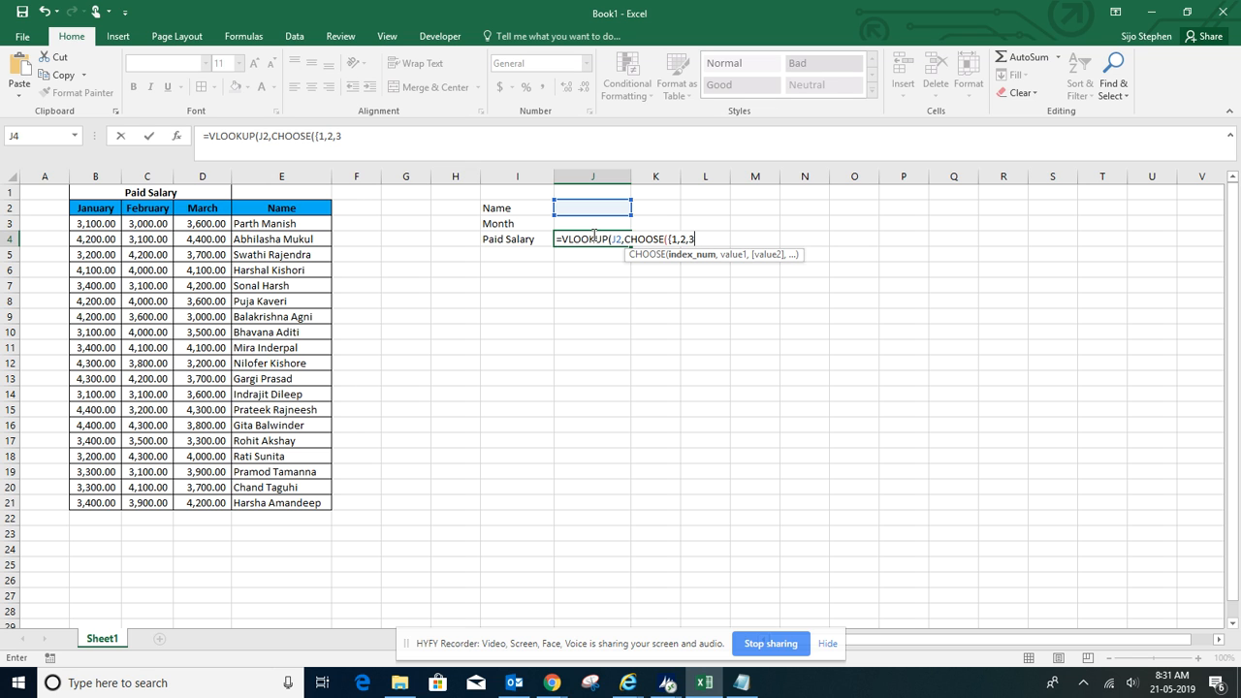
pyautogui.write('4')
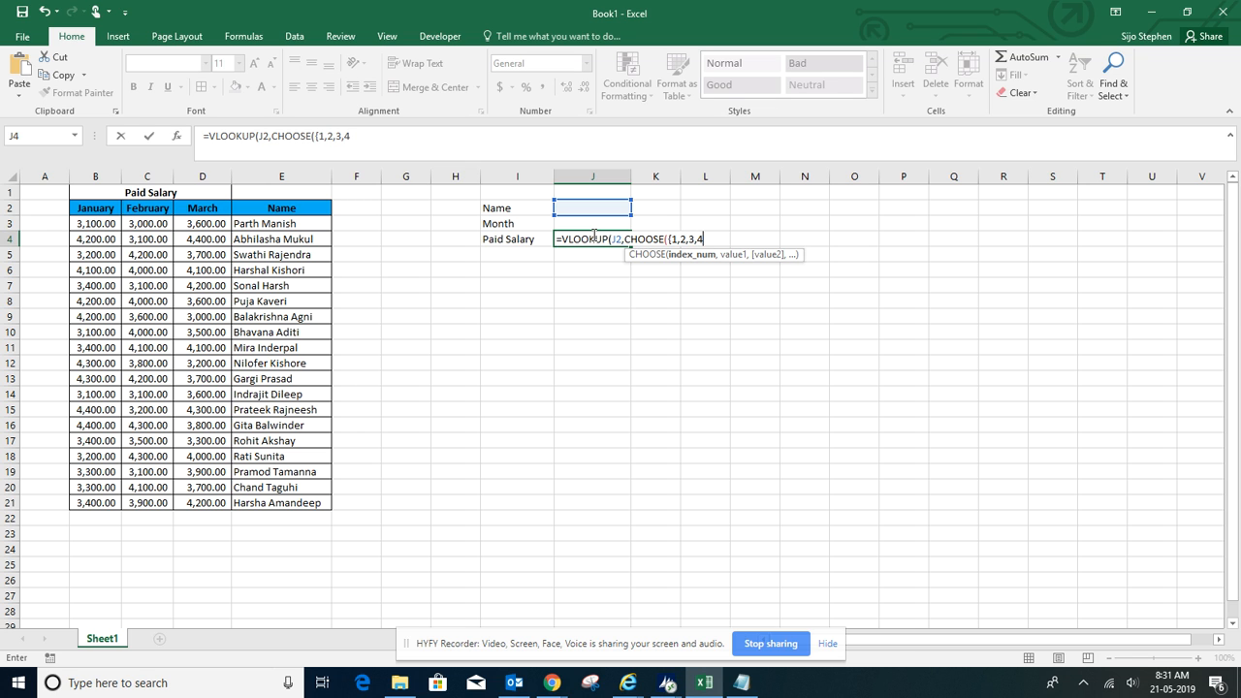
pyautogui.write('}')
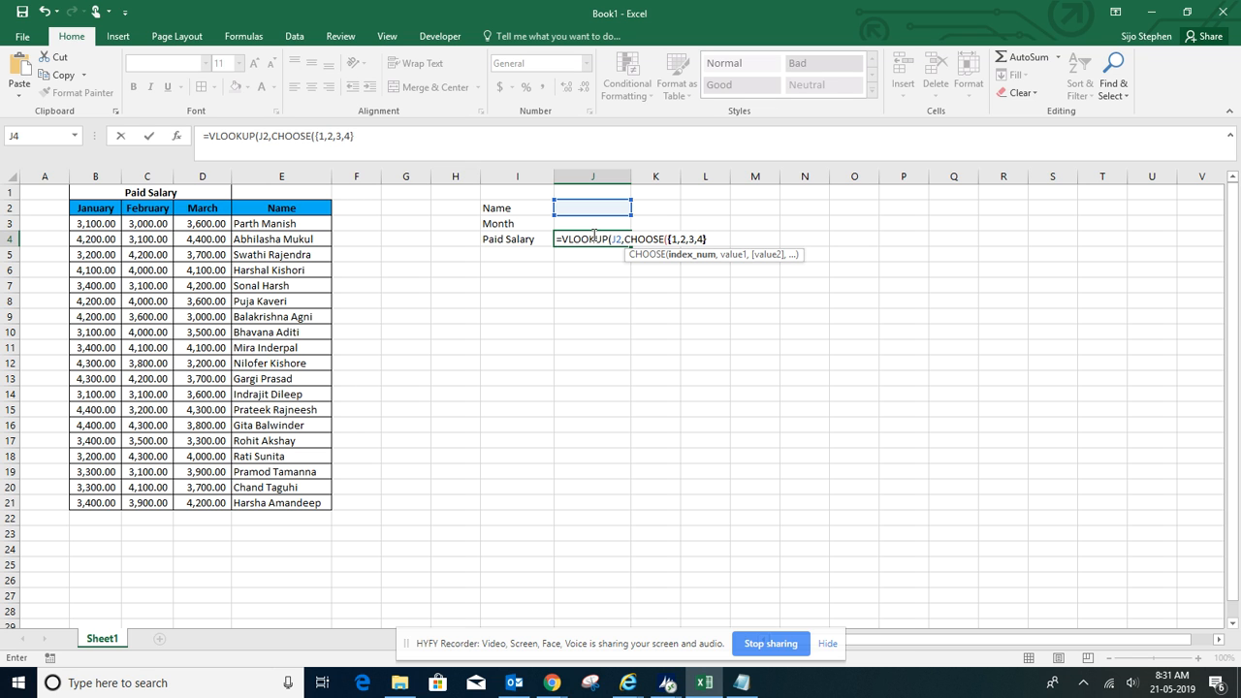
pyautogui.write(',')
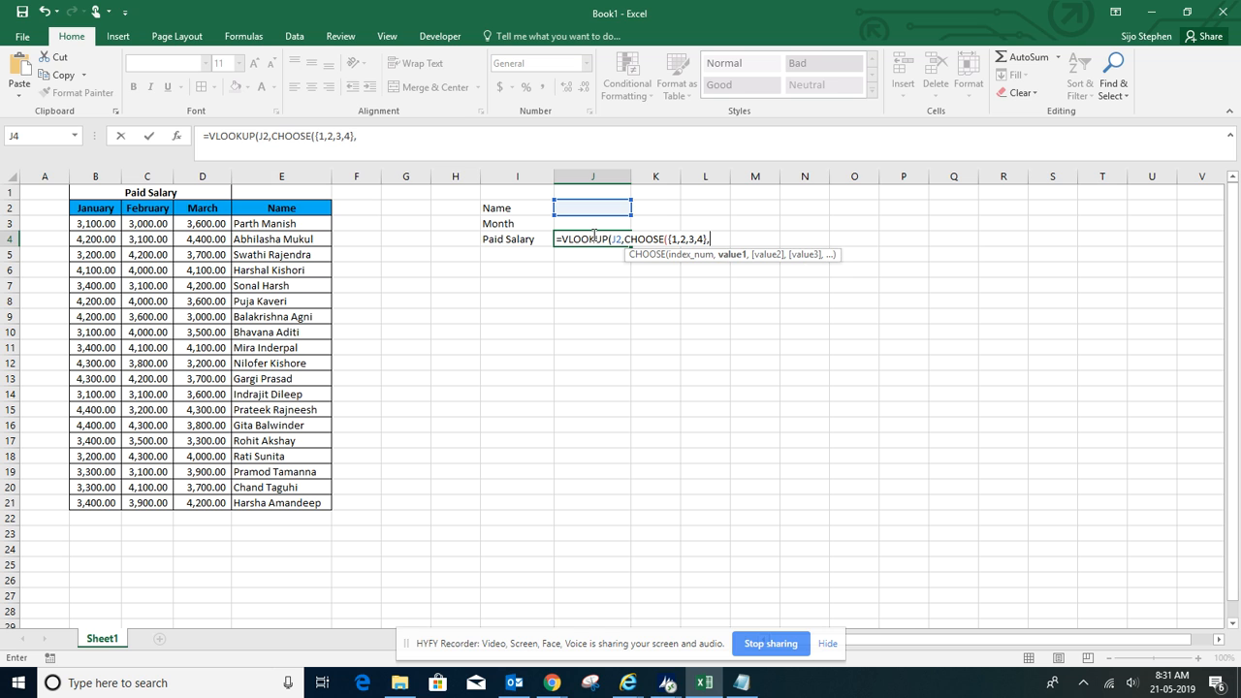
pyautogui.moveTo(683, 237)
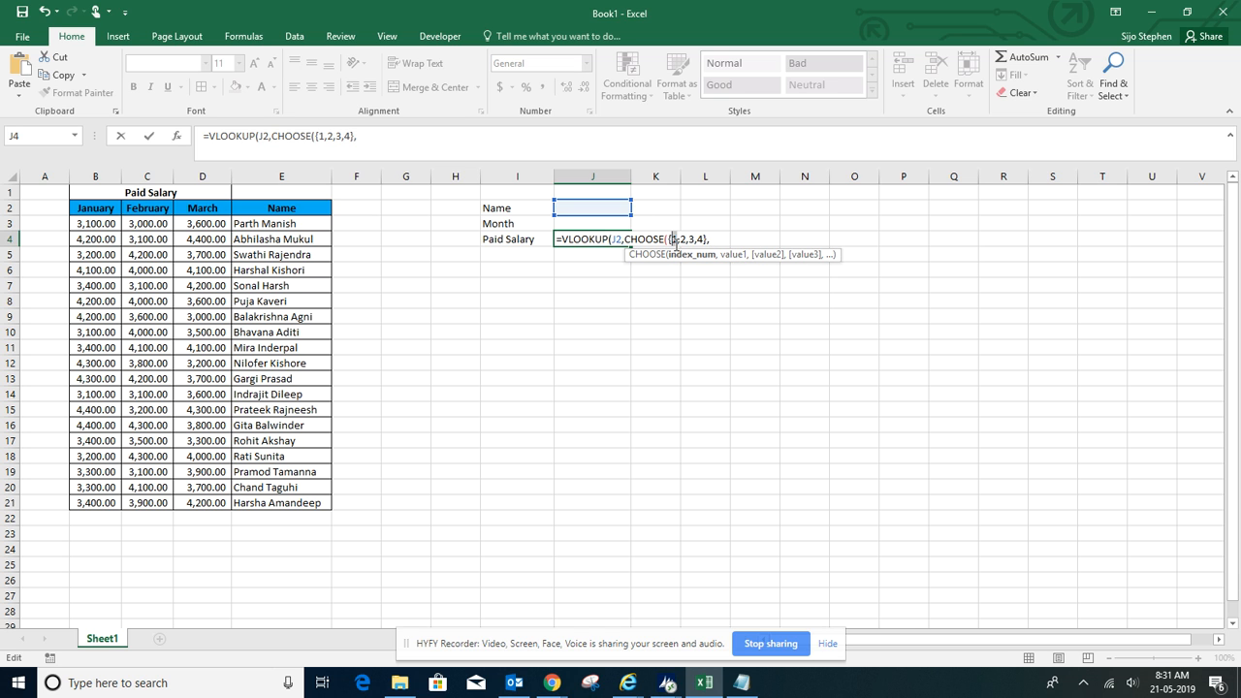
pyautogui.moveTo(700, 237)
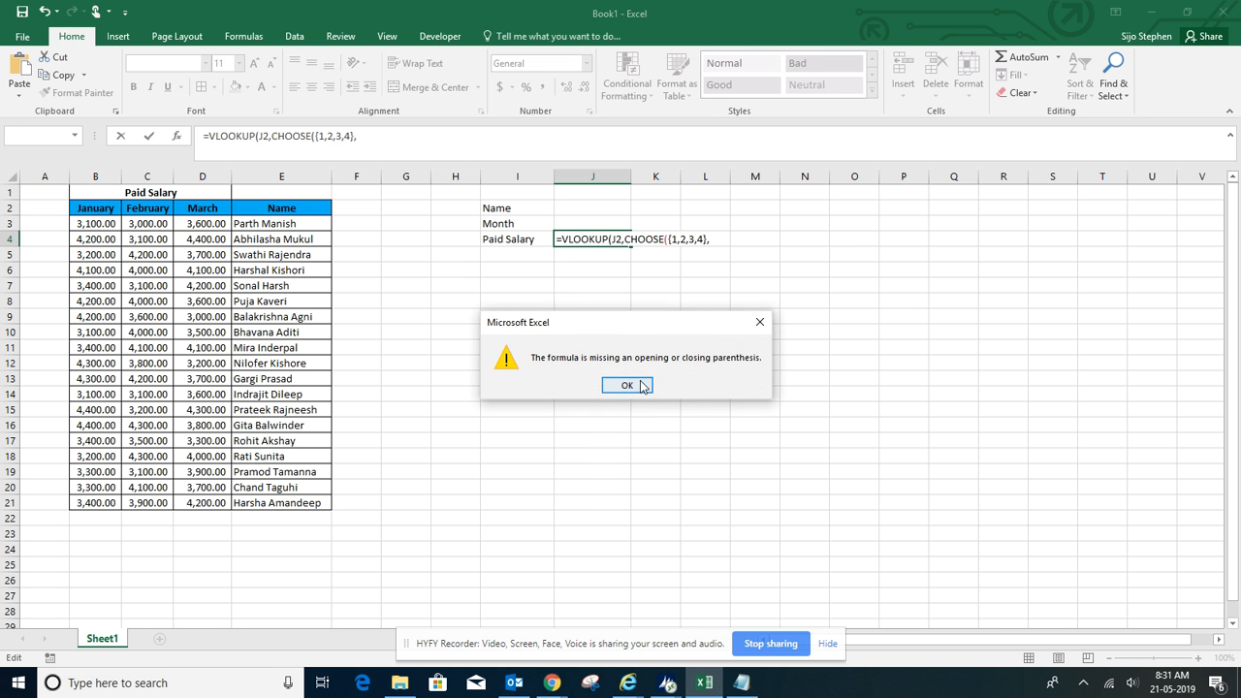
# Dismiss the warning and add January salaries B3:B21 and the other month ranges to CHOOSE
pyautogui.click(626, 385)
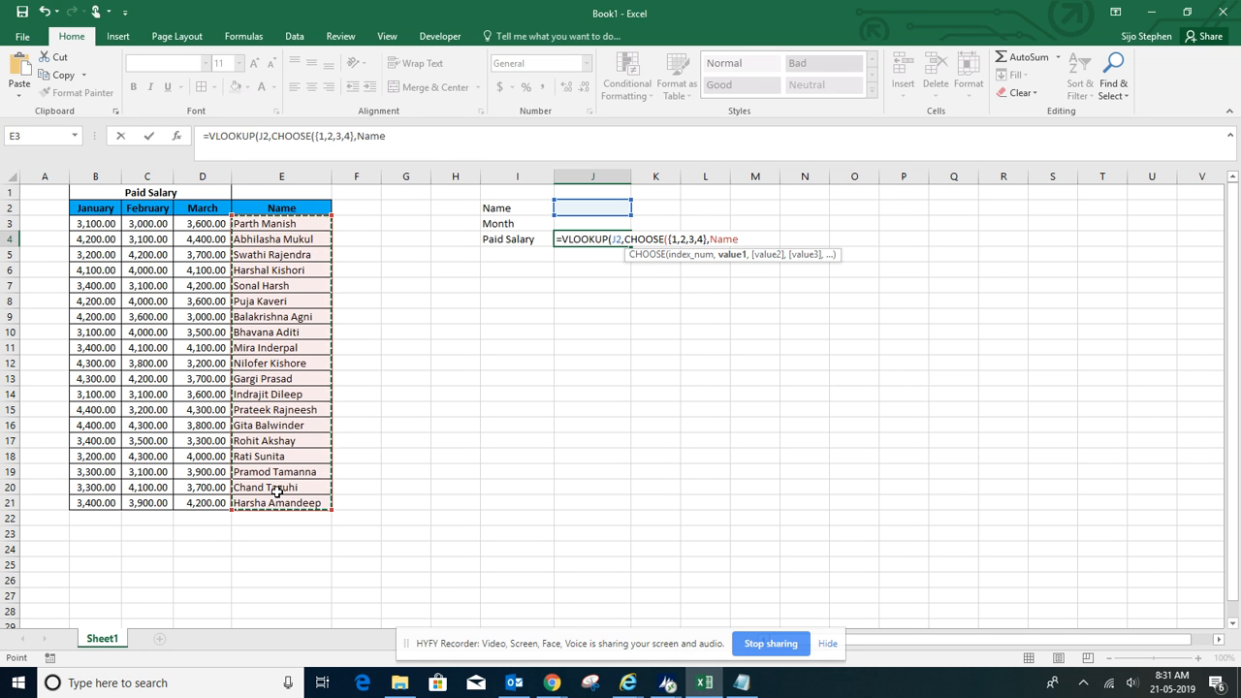
pyautogui.write(',')
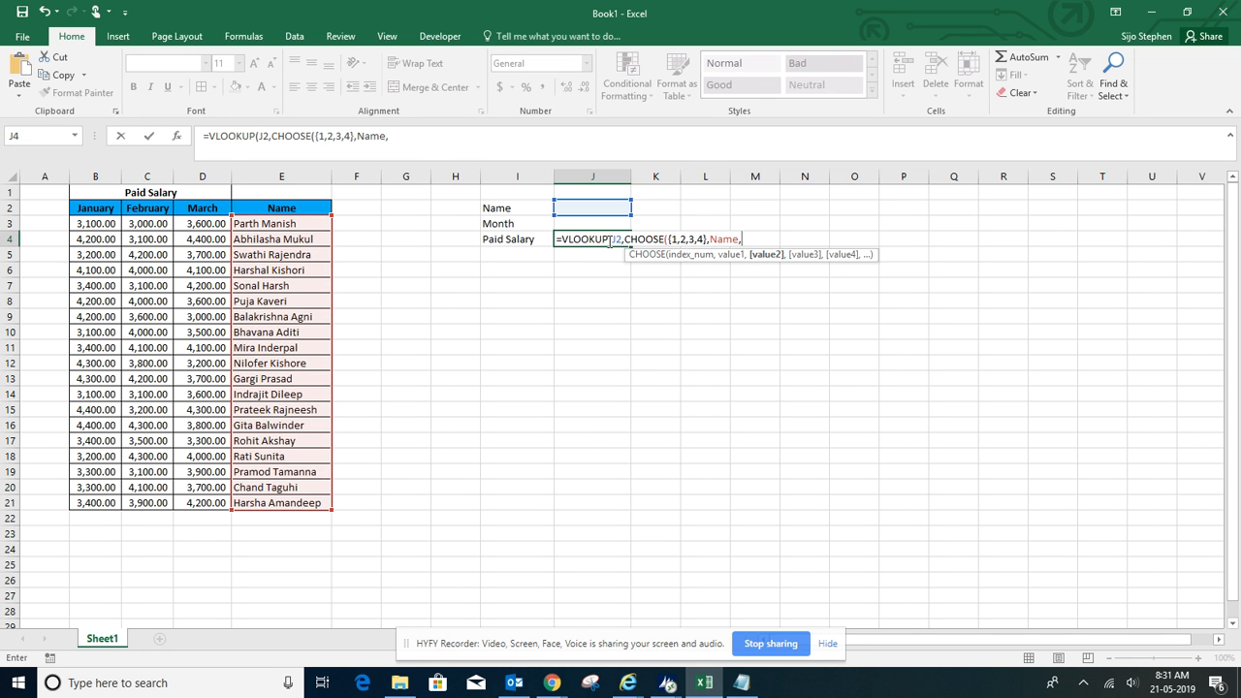
pyautogui.moveTo(95, 223); pyautogui.dragTo(95, 425)
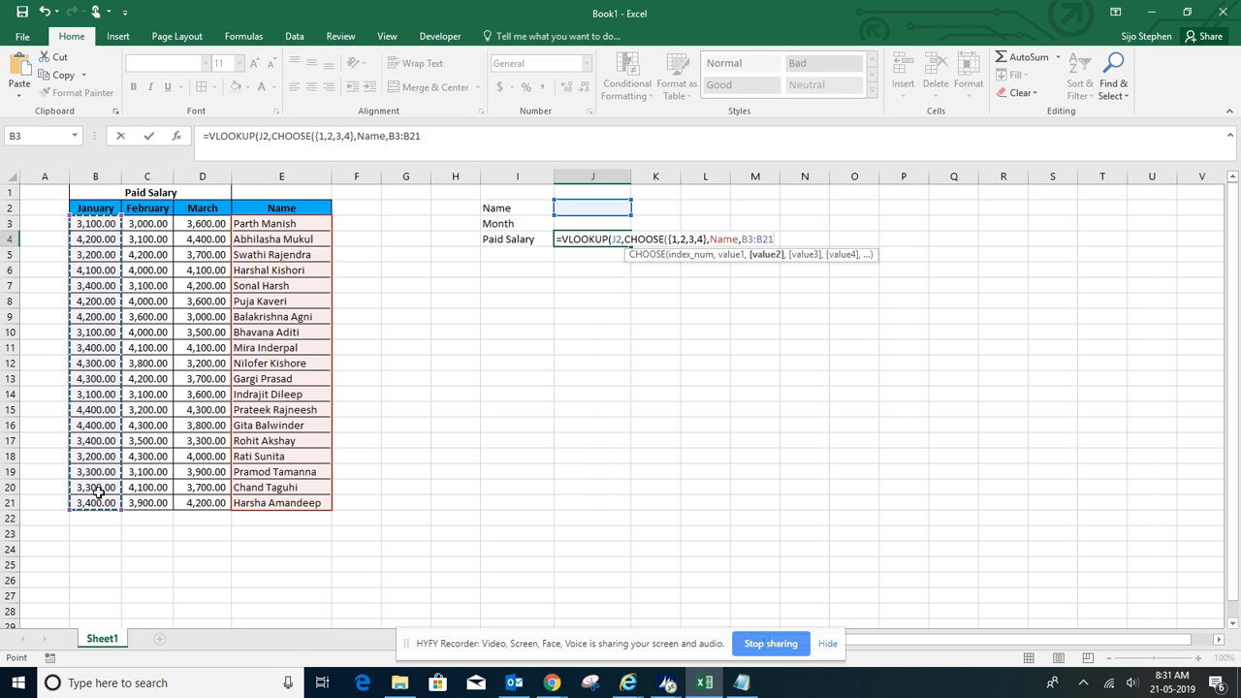
pyautogui.write(',C3:C21,D3:D21)')
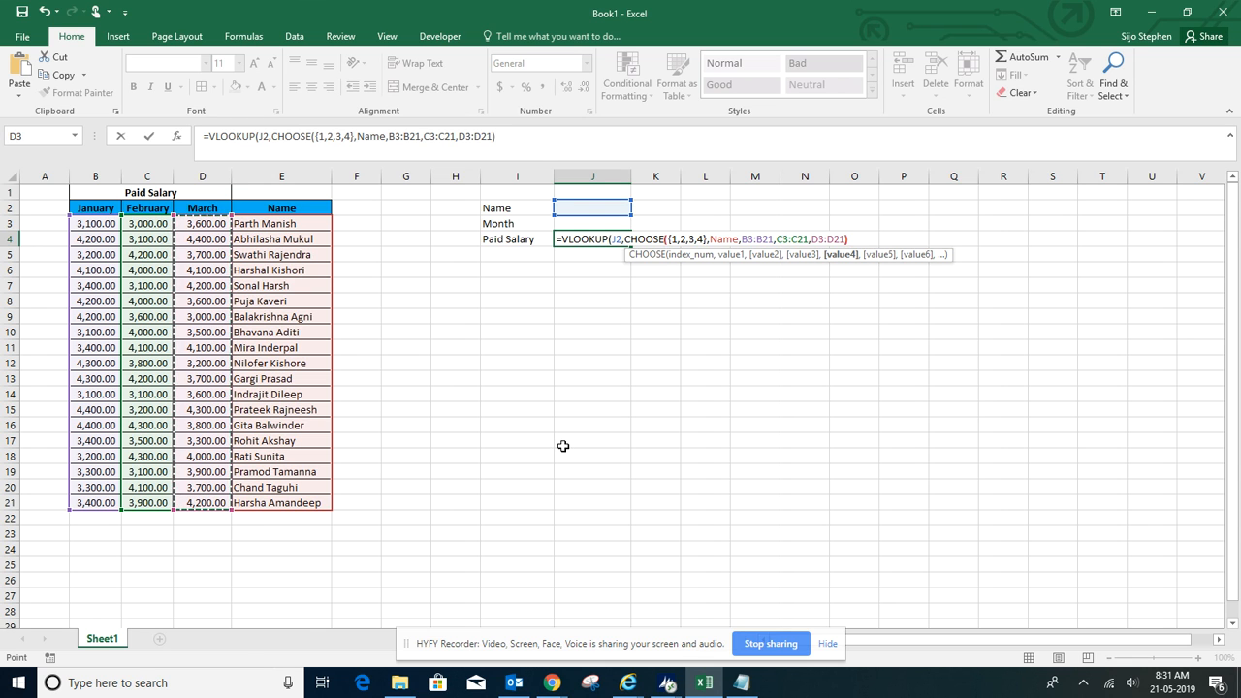
pyautogui.write(',2,')
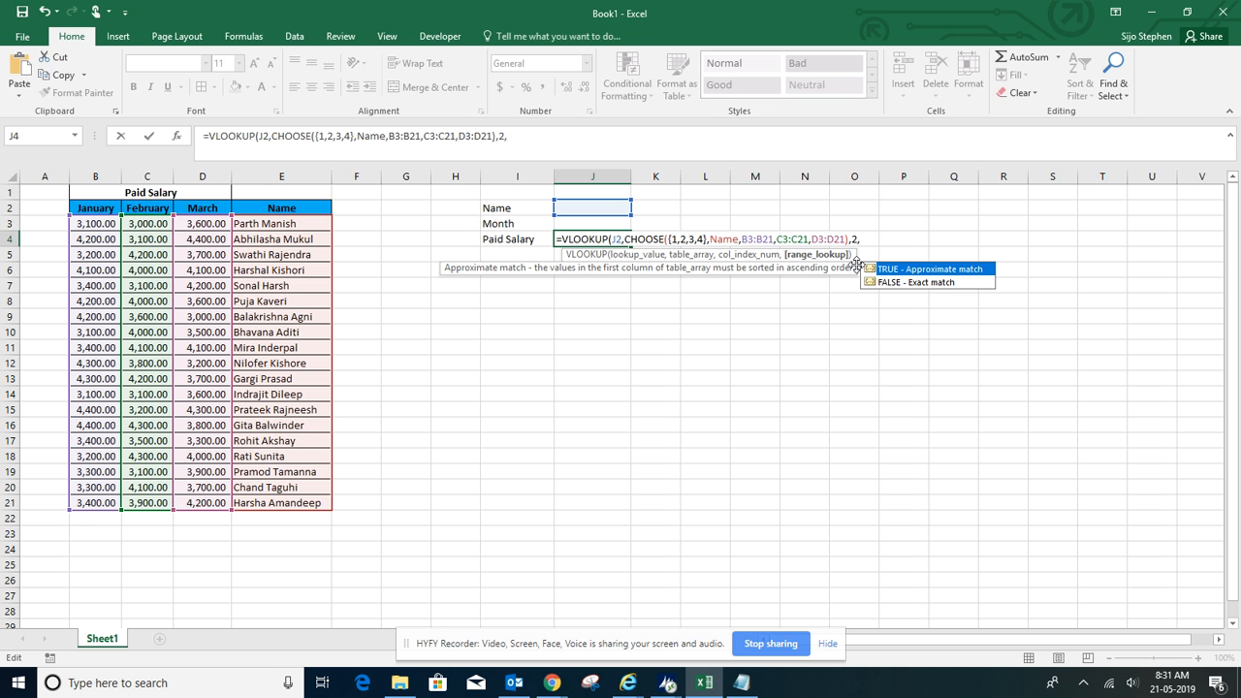
pyautogui.moveTo(893, 288)
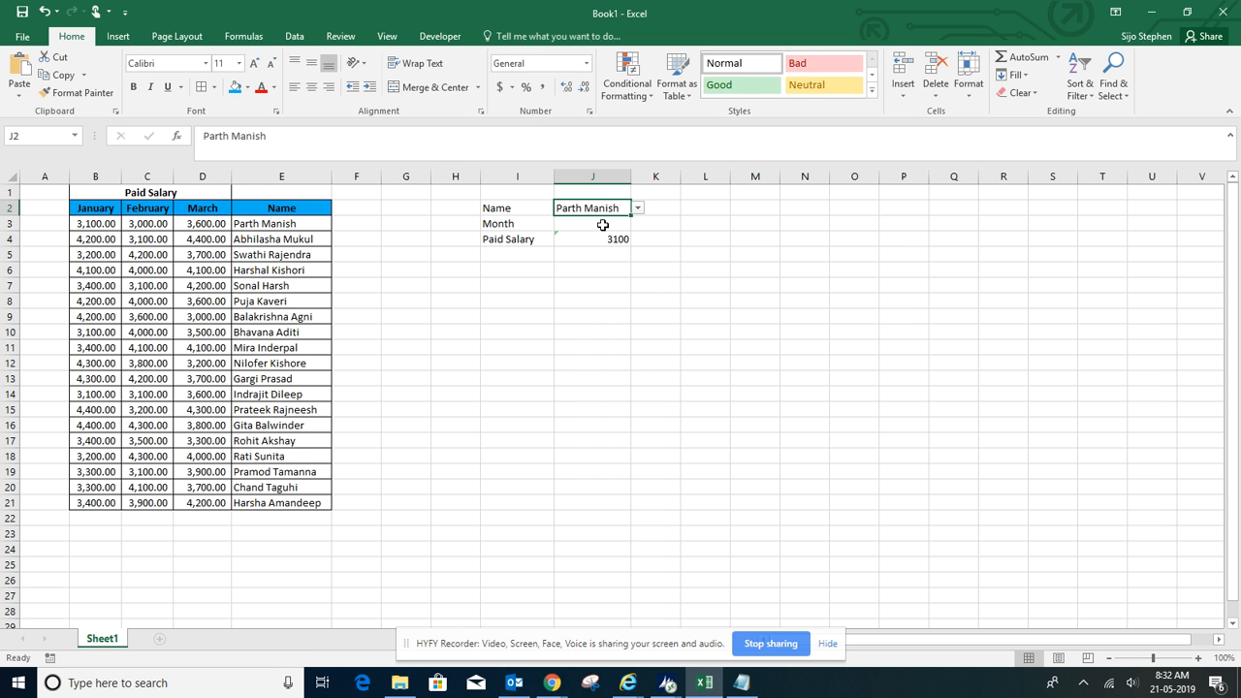
# Format J4 with thousands separators and two decimals to show 3,100.00
pyautogui.click(592, 238)
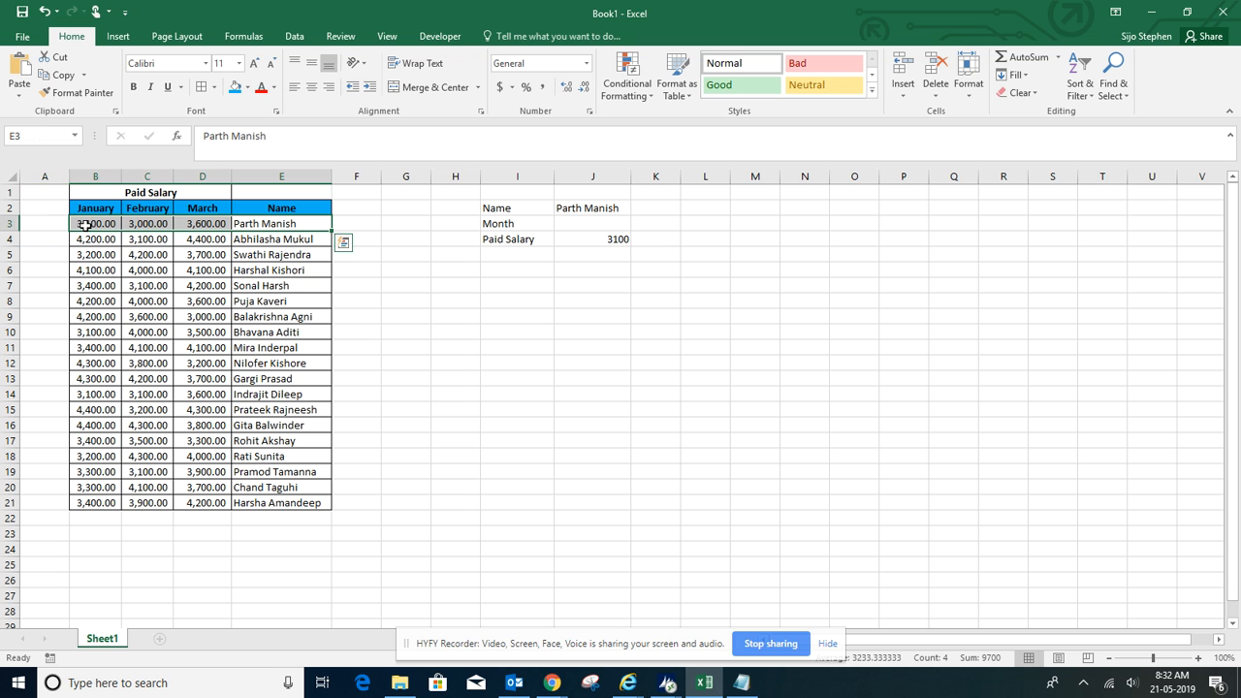
pyautogui.click(592, 239)
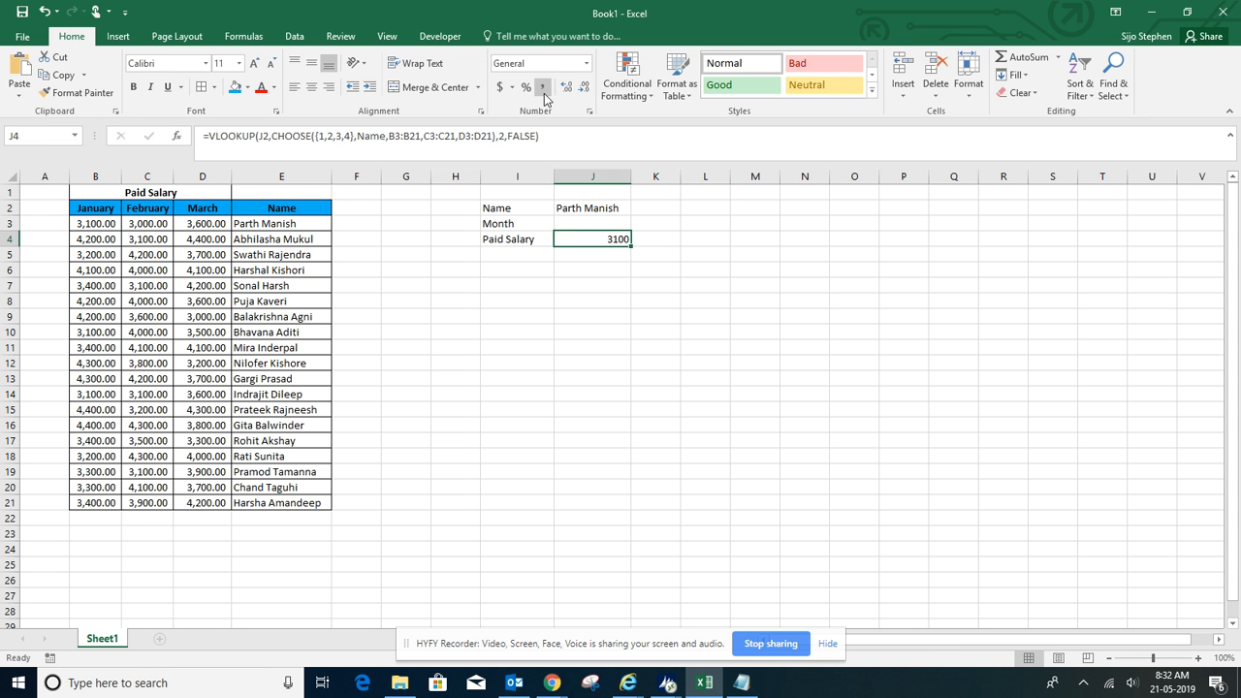
pyautogui.click(592, 223)
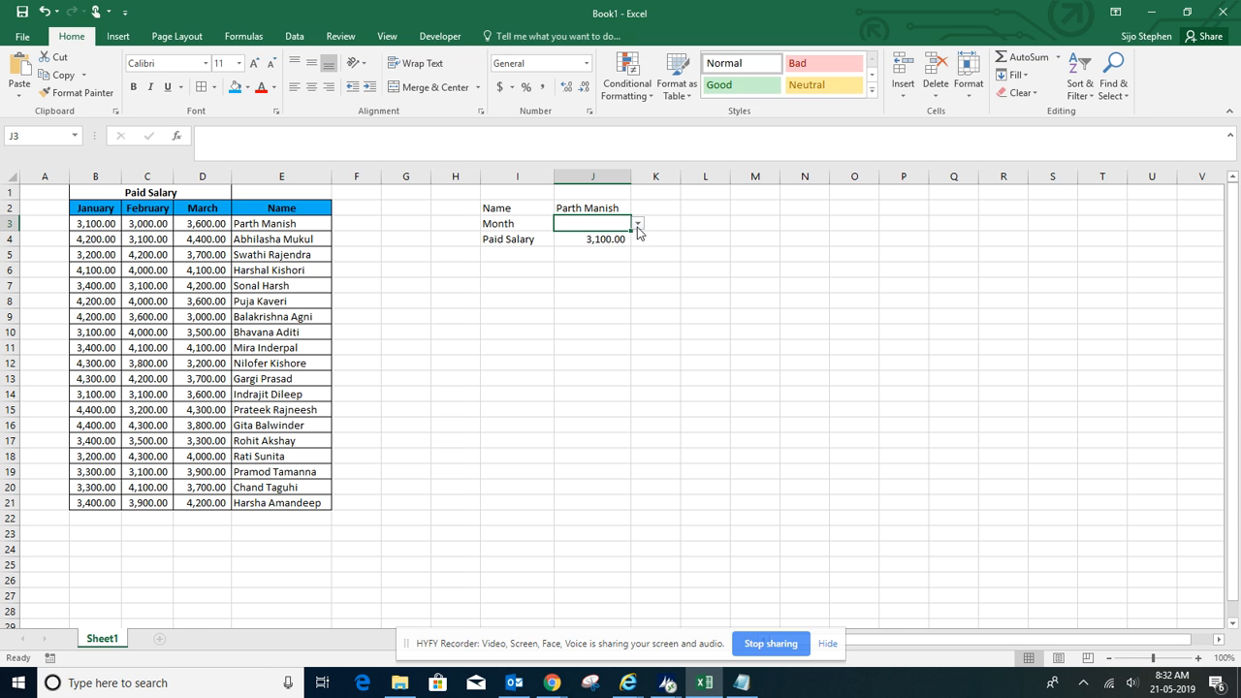
# Choose February from the J3 month dropdown
pyautogui.click(637, 222)
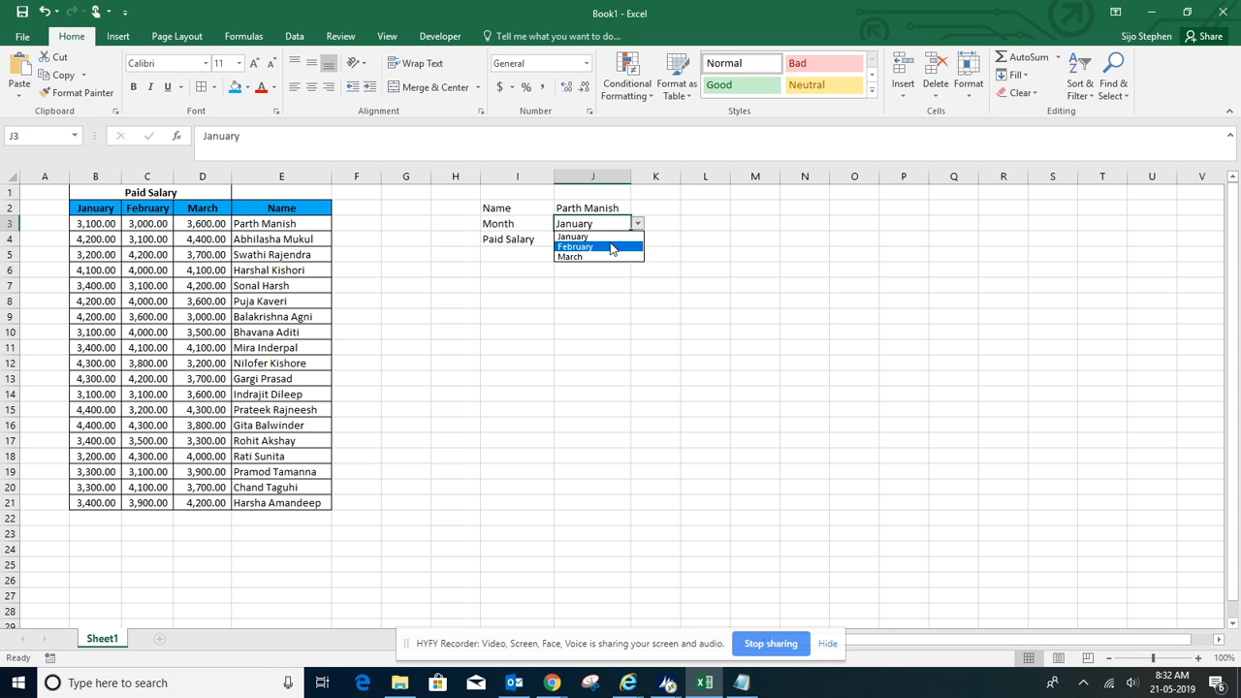
pyautogui.click(574, 247)
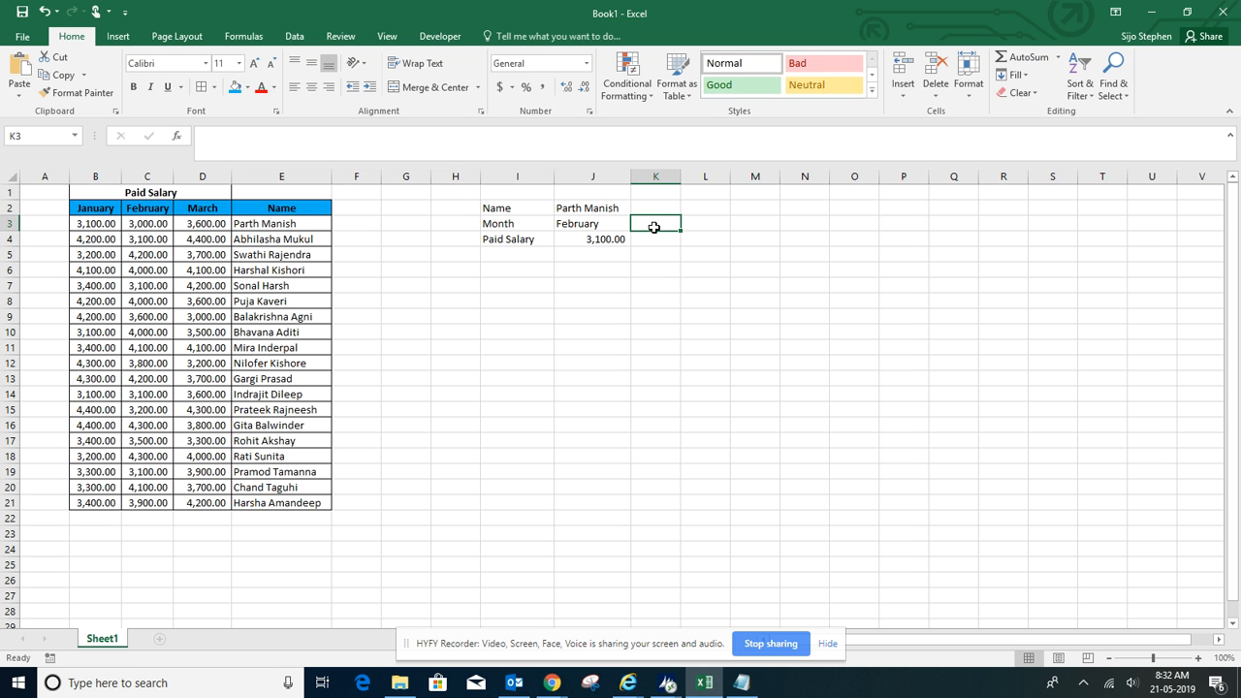
# Enter =MATCH(J3,A2:D2,0) in K3 to find February's header position, 3
pyautogui.write('=mat')
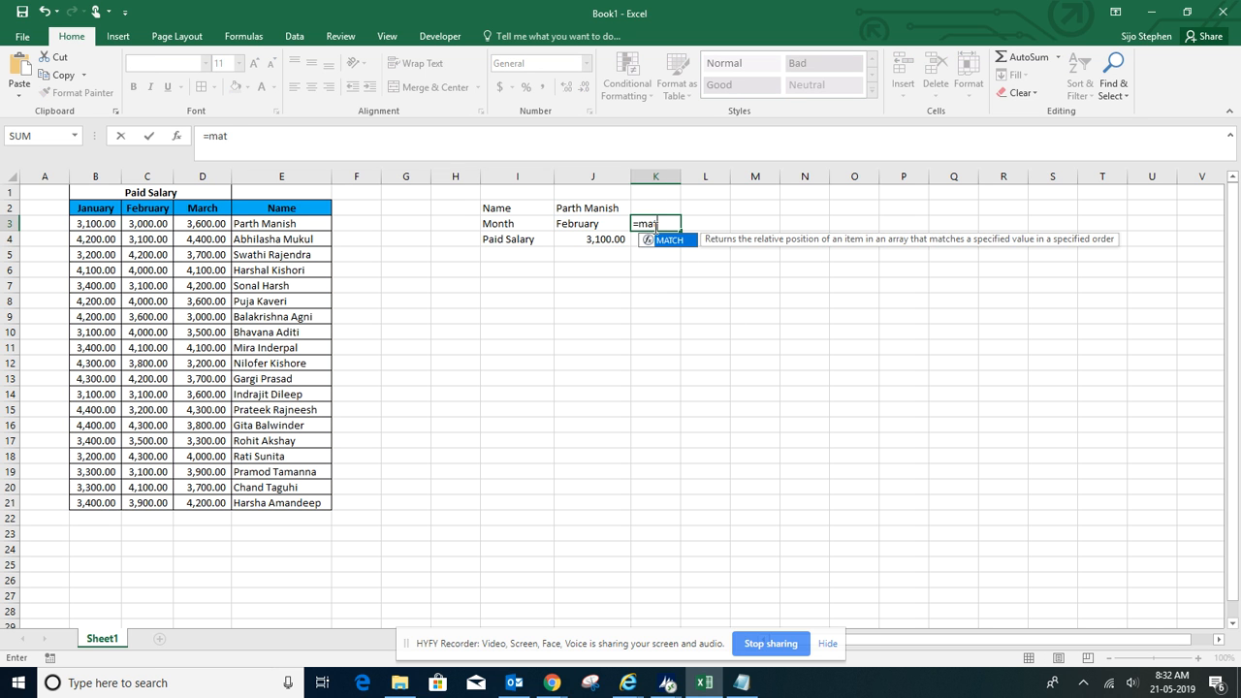
pyautogui.write('MATCH(')
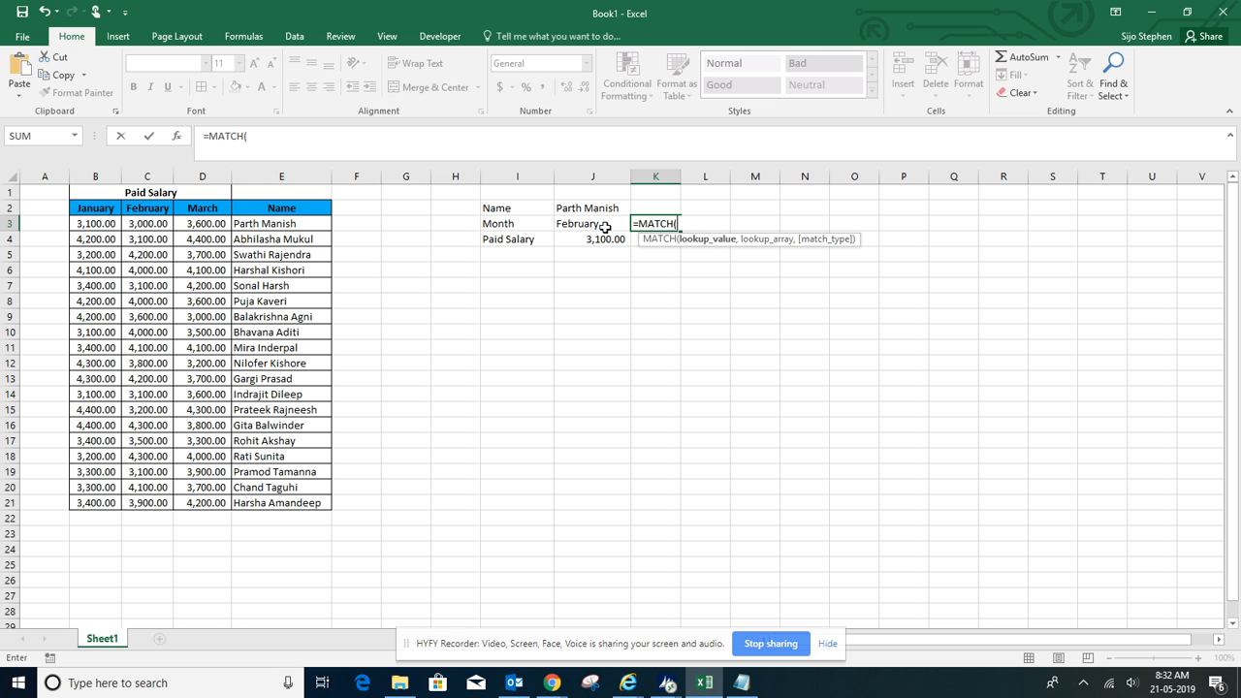
pyautogui.click(592, 223)
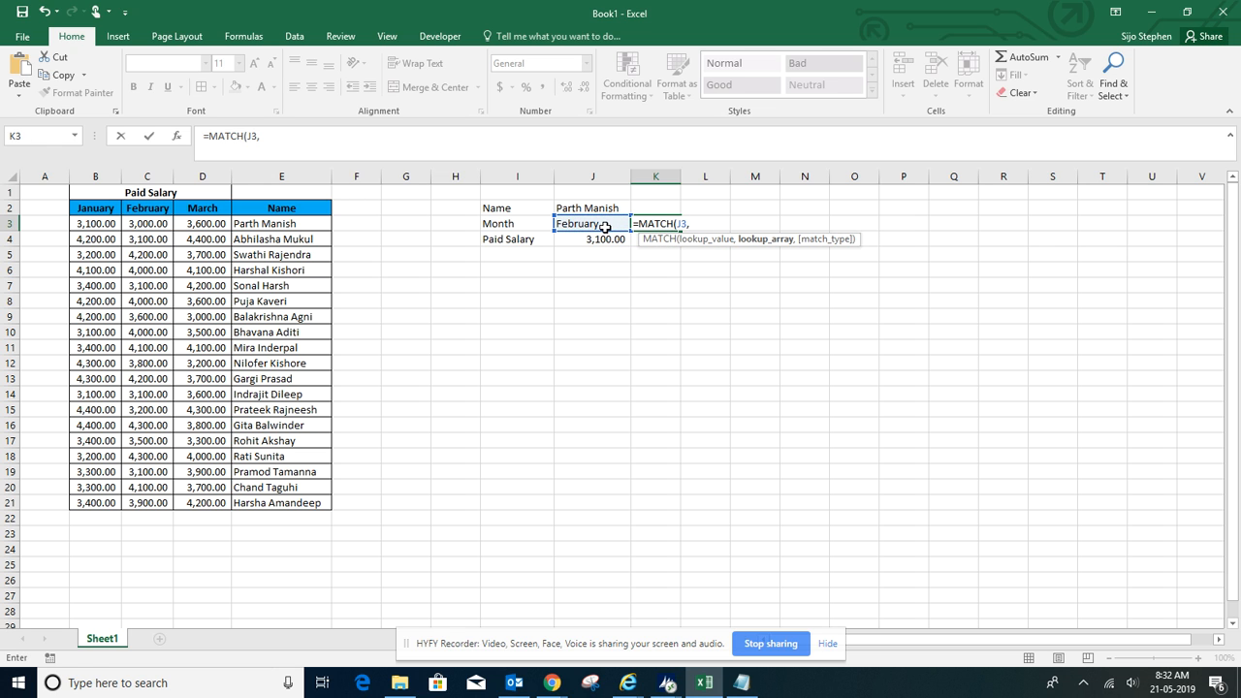
pyautogui.click(44, 208)
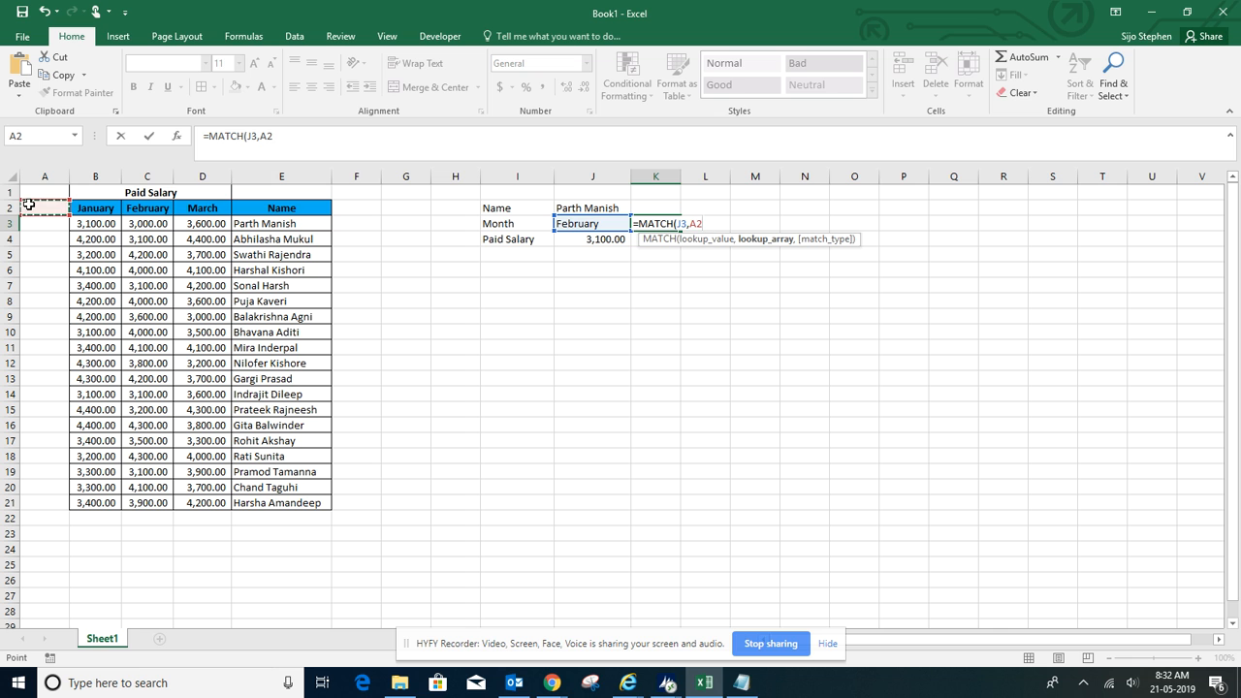
pyautogui.moveTo(95, 207); pyautogui.dragTo(202, 208)
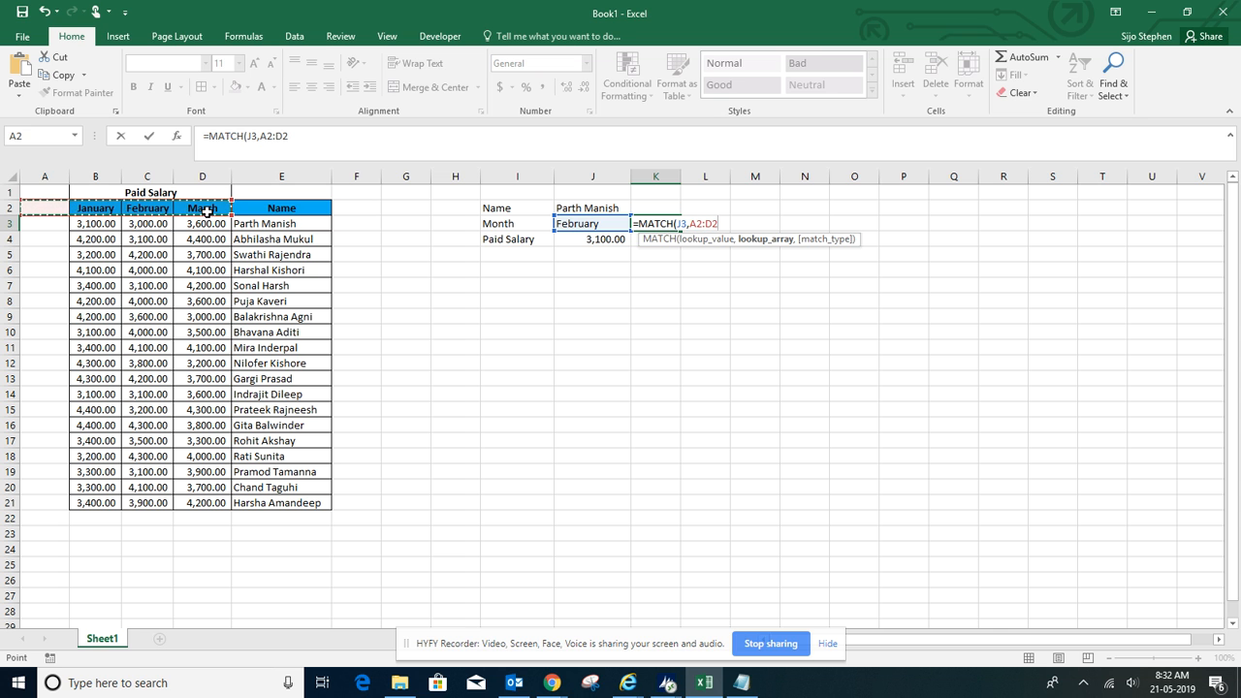
pyautogui.write(',')
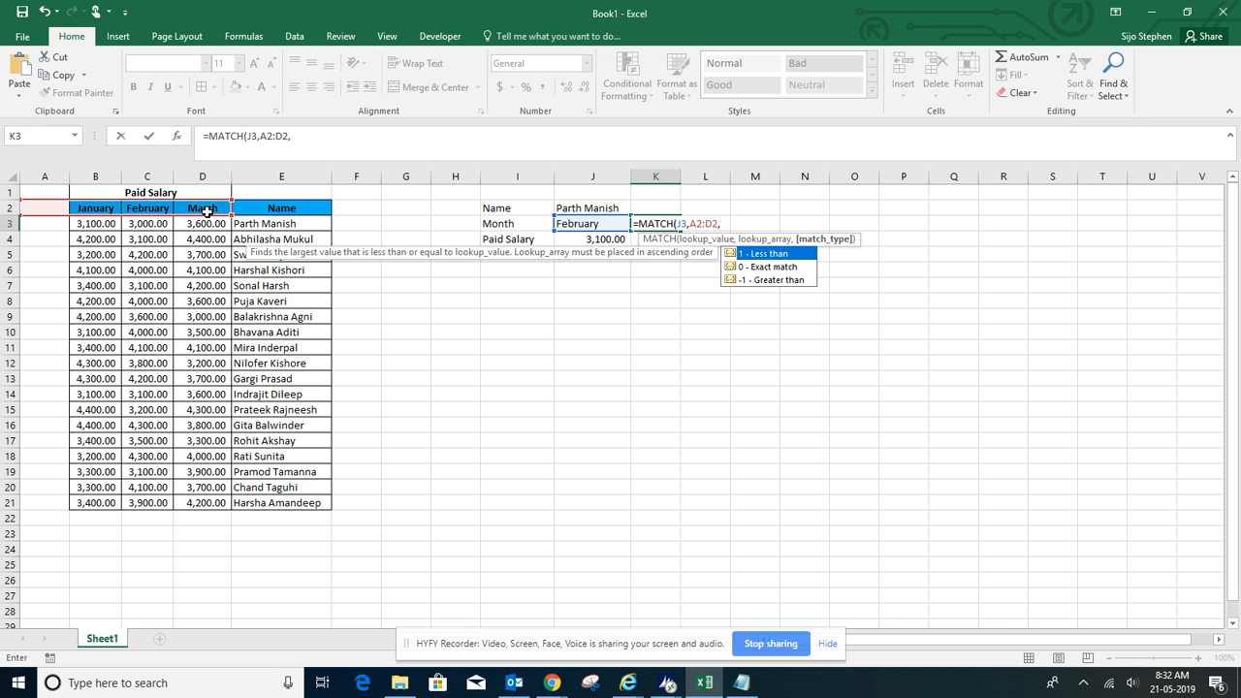
pyautogui.write('0)')
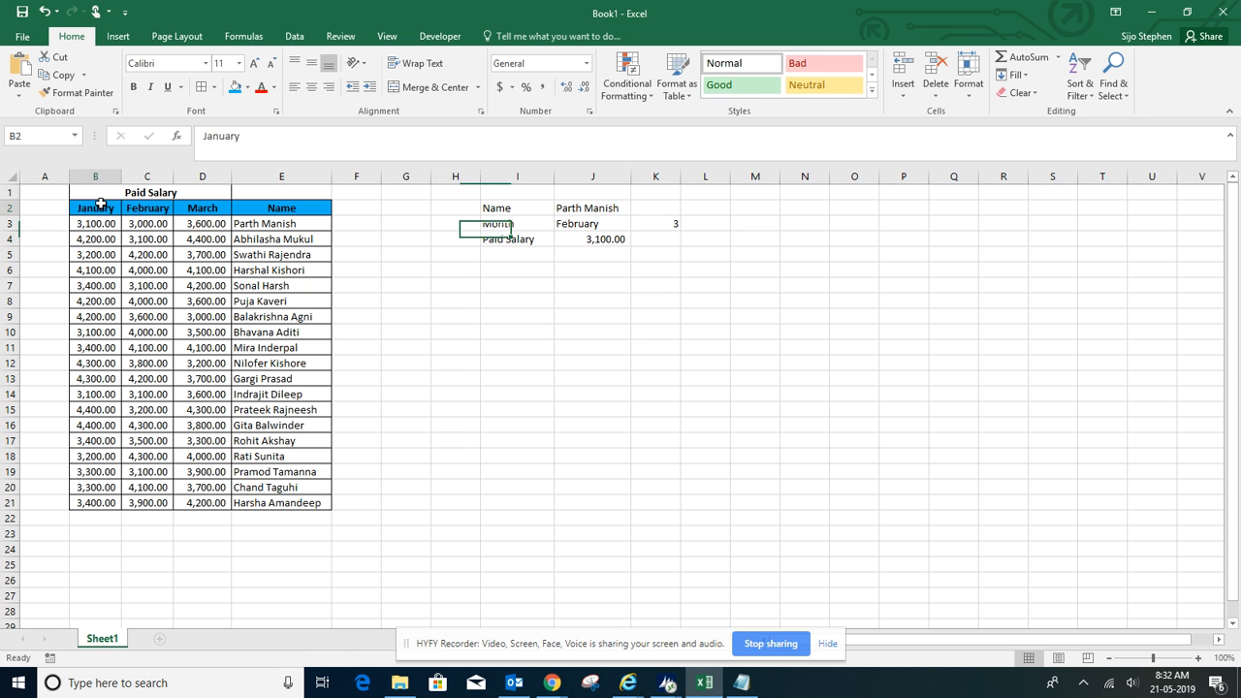
# Switch the month to January so MATCH gives 2, and select J4's fixed column index
pyautogui.click(147, 208)
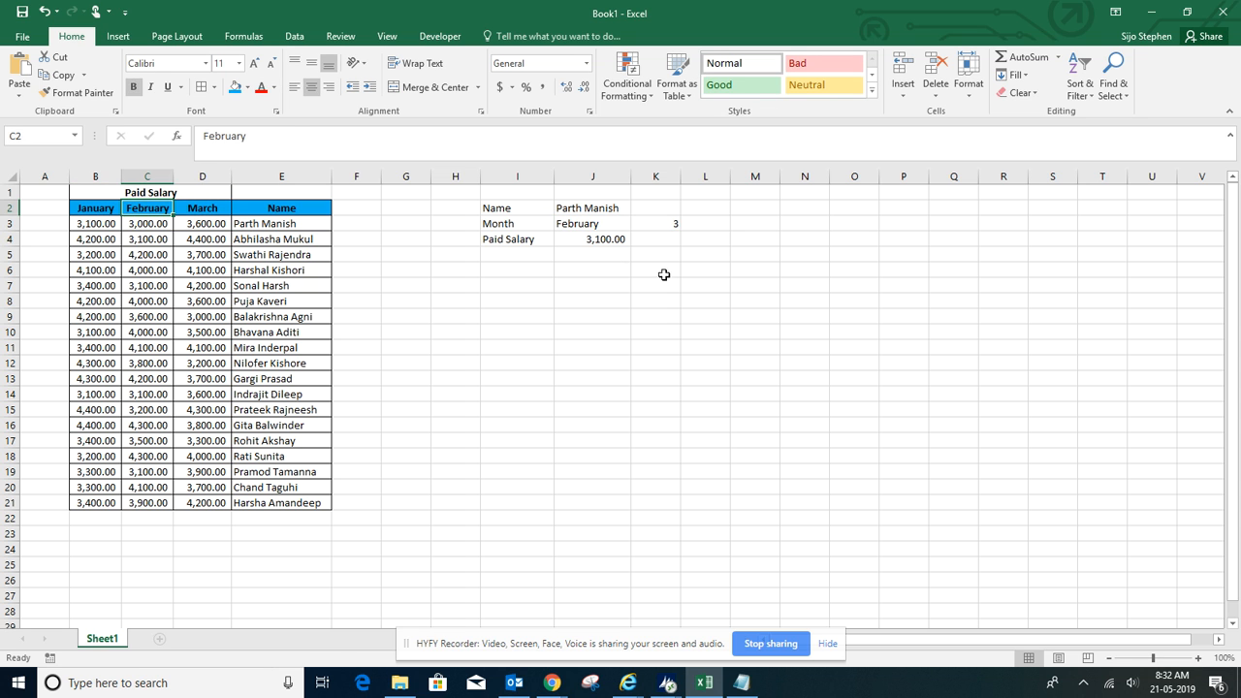
pyautogui.click(592, 223)
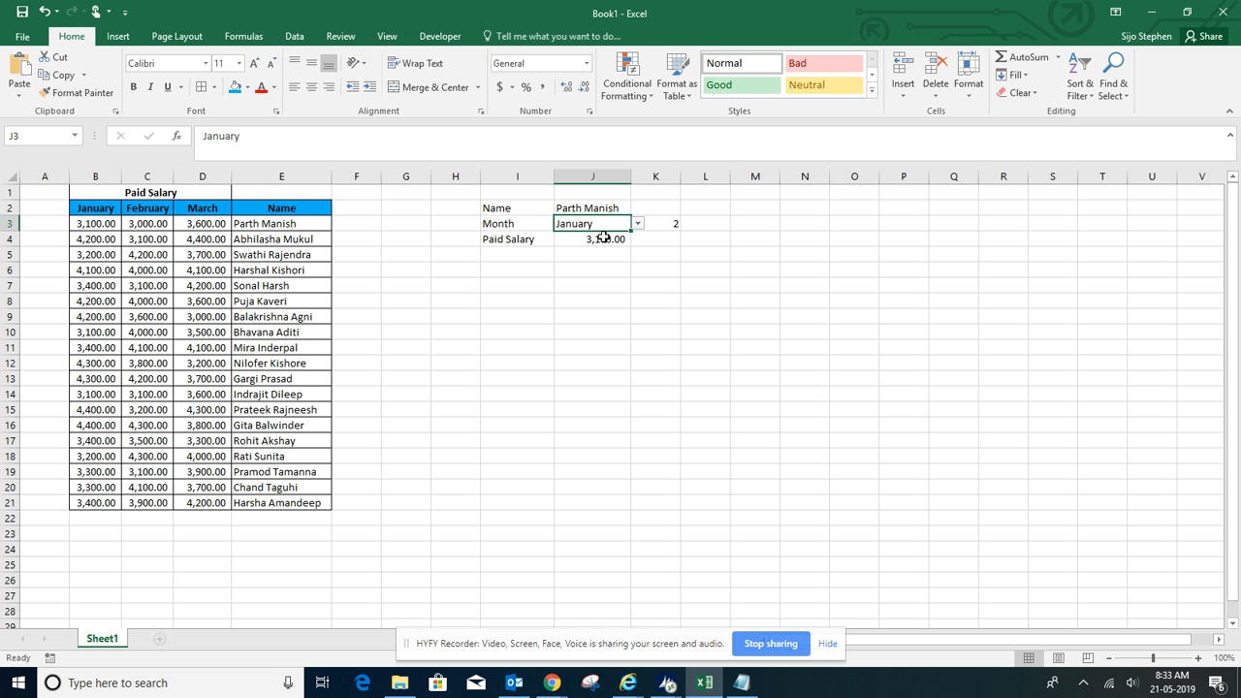
pyautogui.click(655, 223)
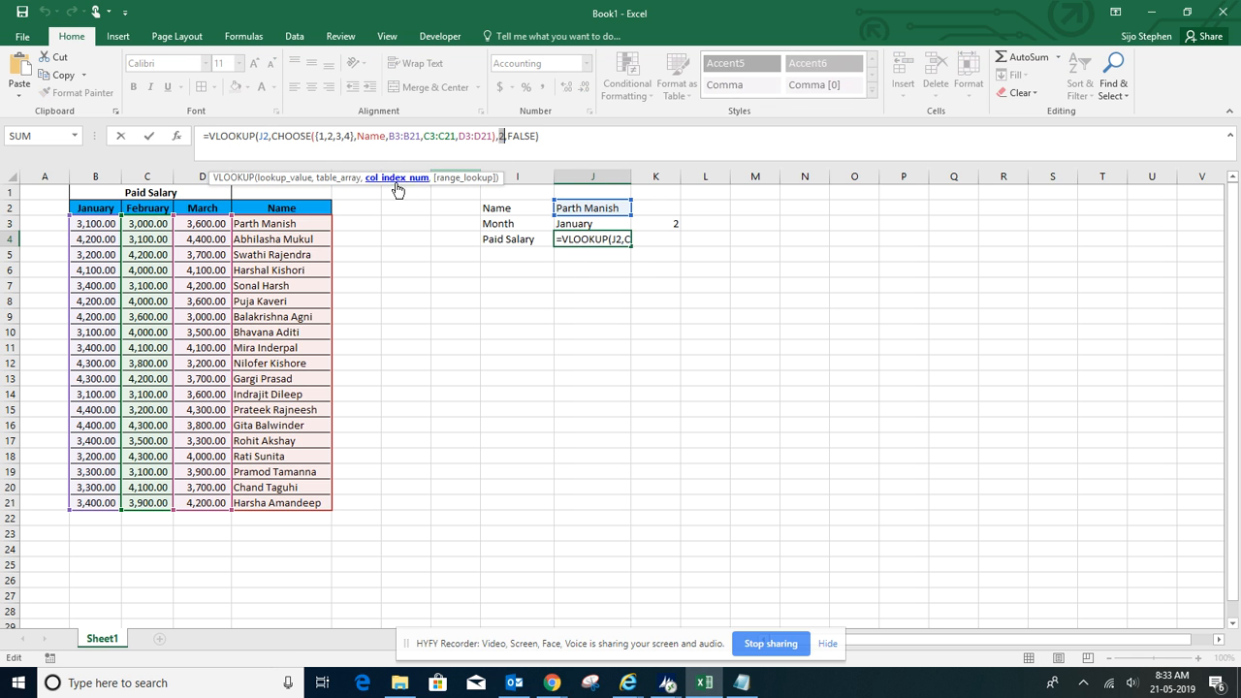
# Replace J4's column index 2 with MATCH(J3,A2:D2,0), returning 3,100.00 for January
pyautogui.write('MATCH(J3,A2:D2,0)')
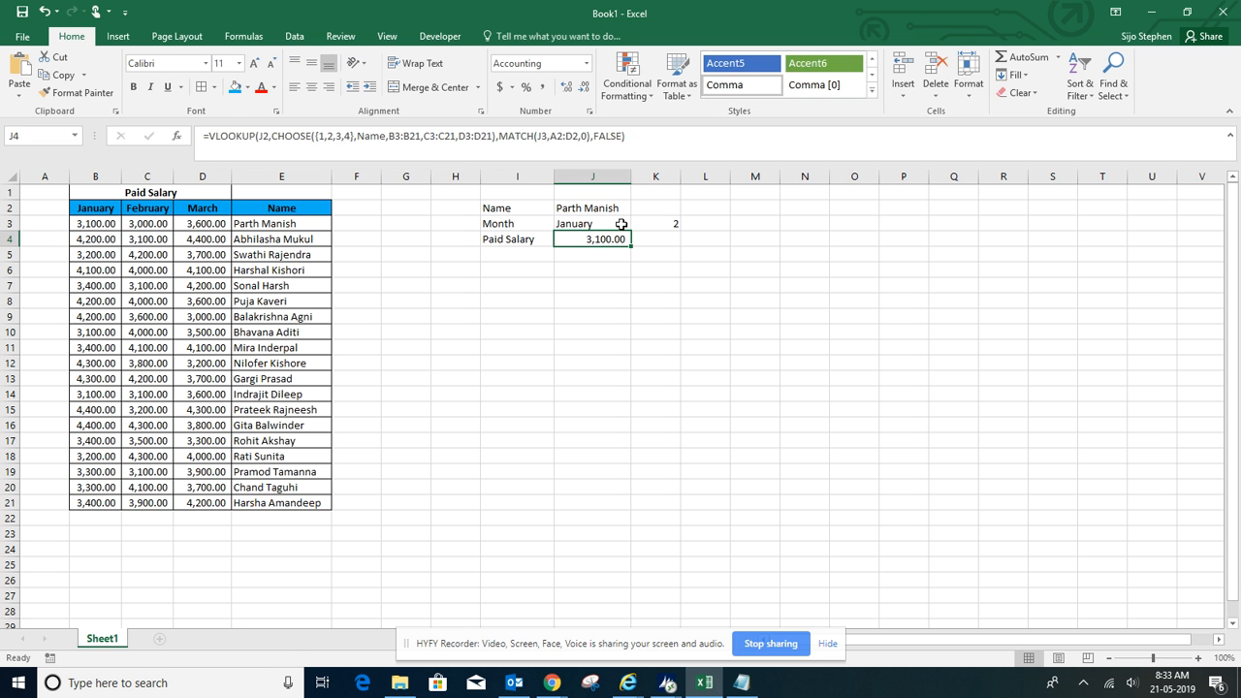
pyautogui.click(637, 223)
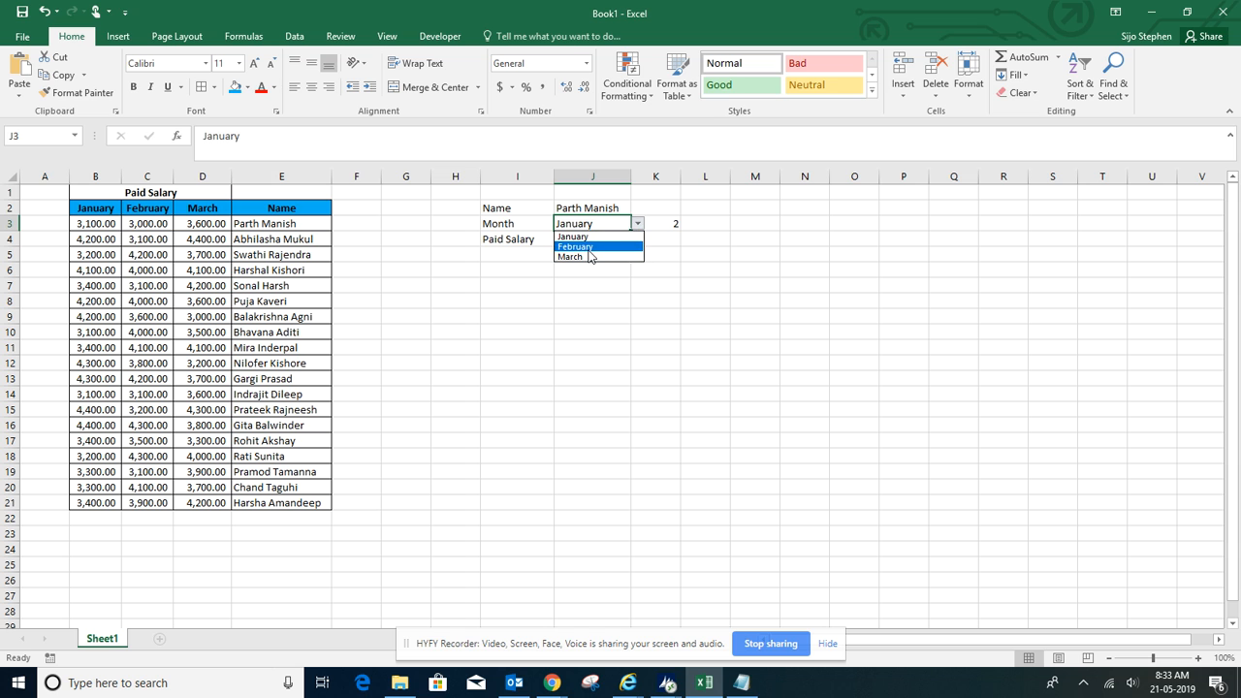
pyautogui.click(574, 246)
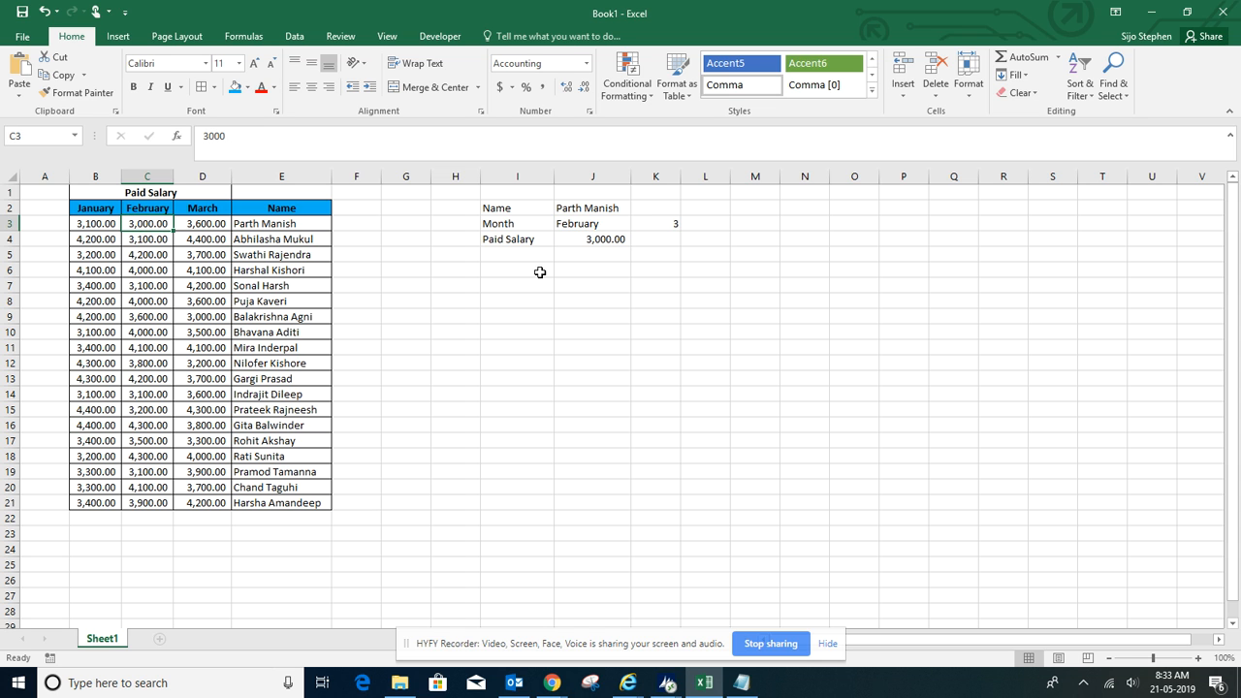
pyautogui.click(591, 223)
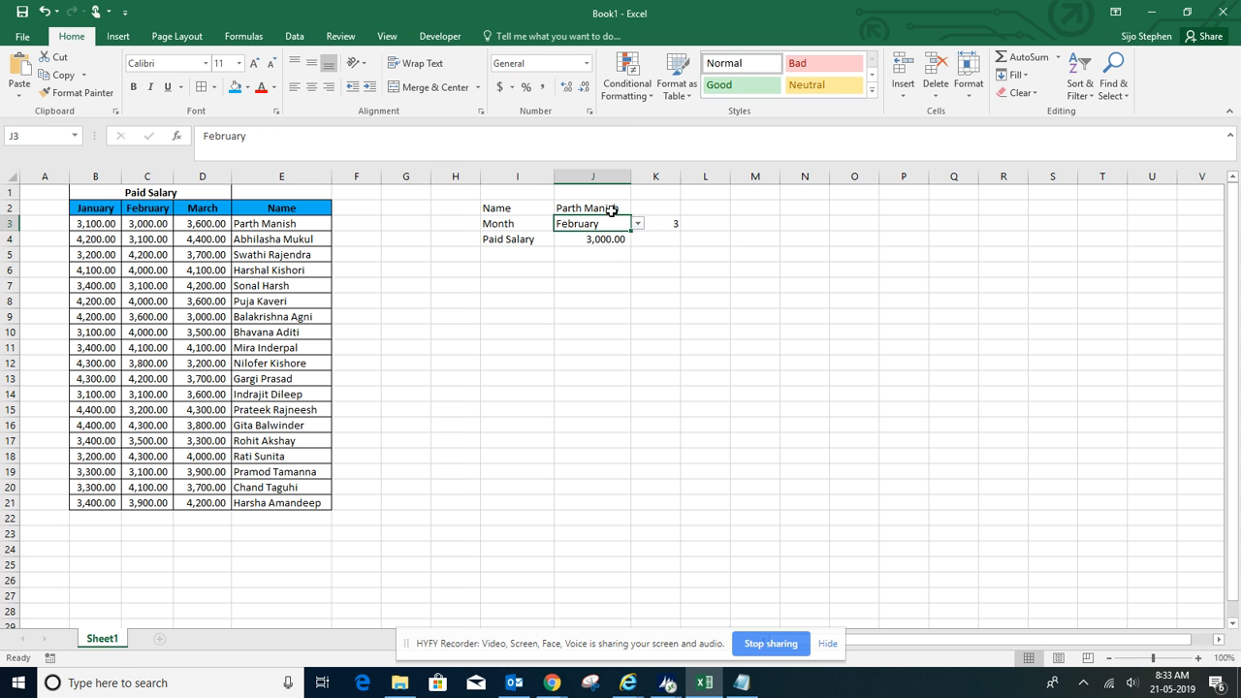
pyautogui.click(637, 208)
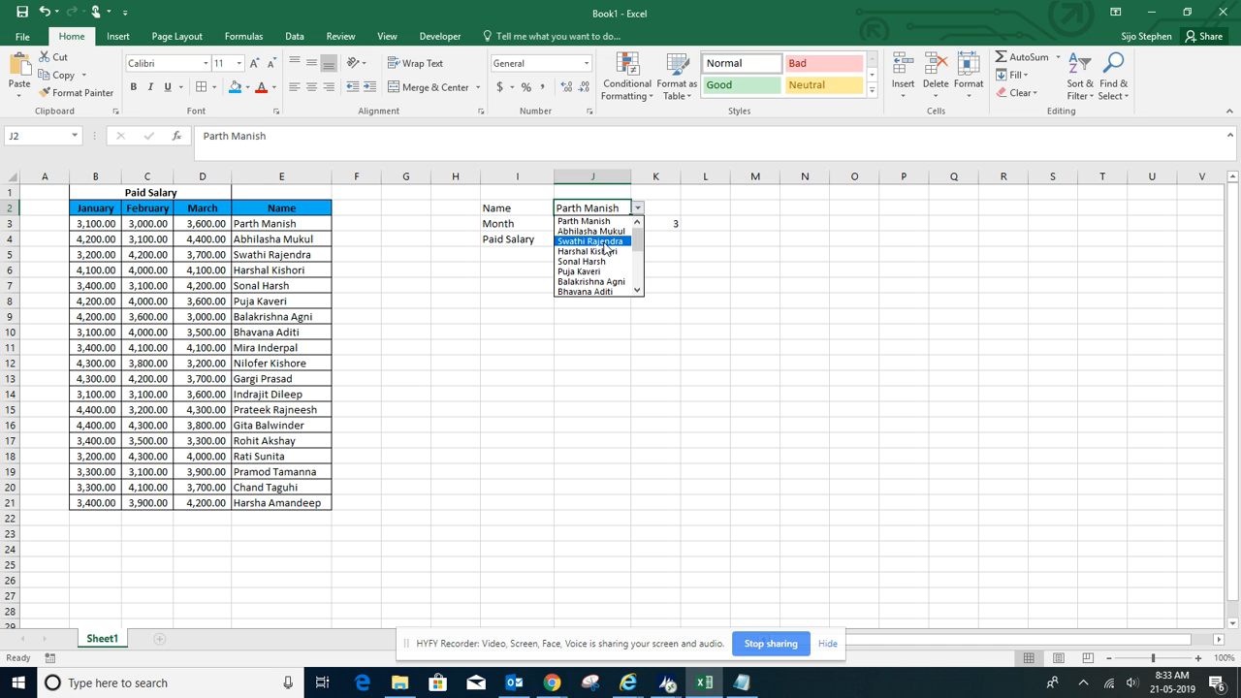
pyautogui.click(590, 240)
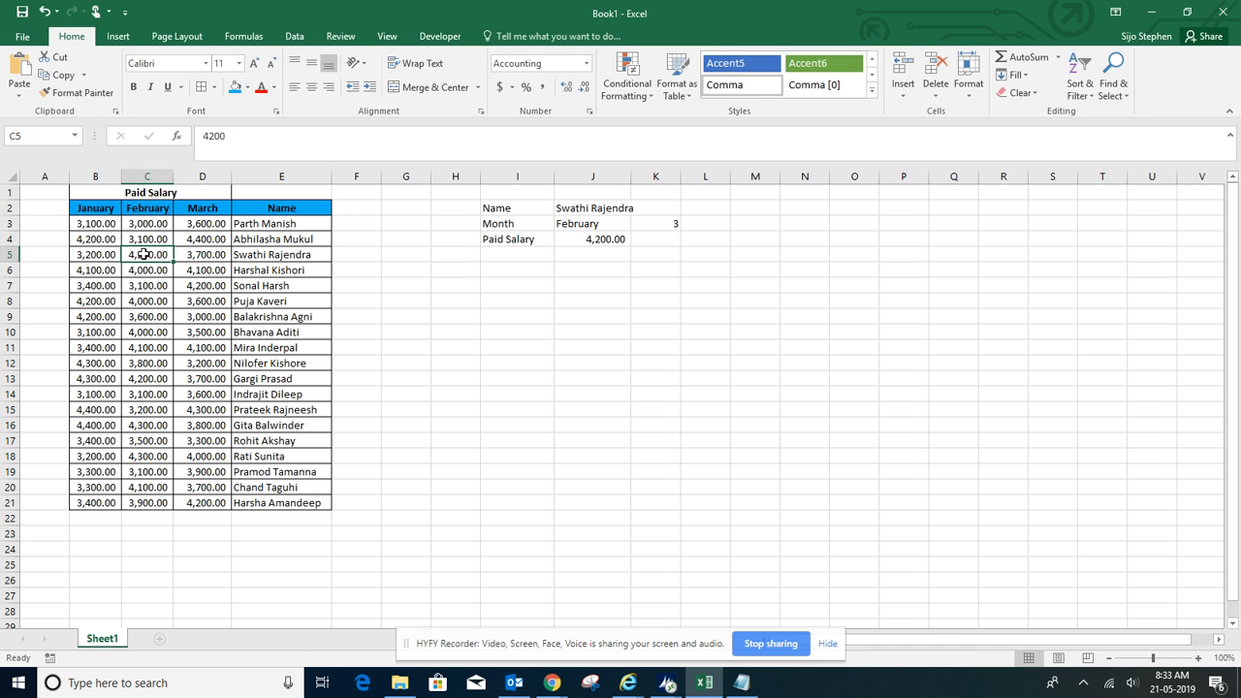
pyautogui.click(592, 238)
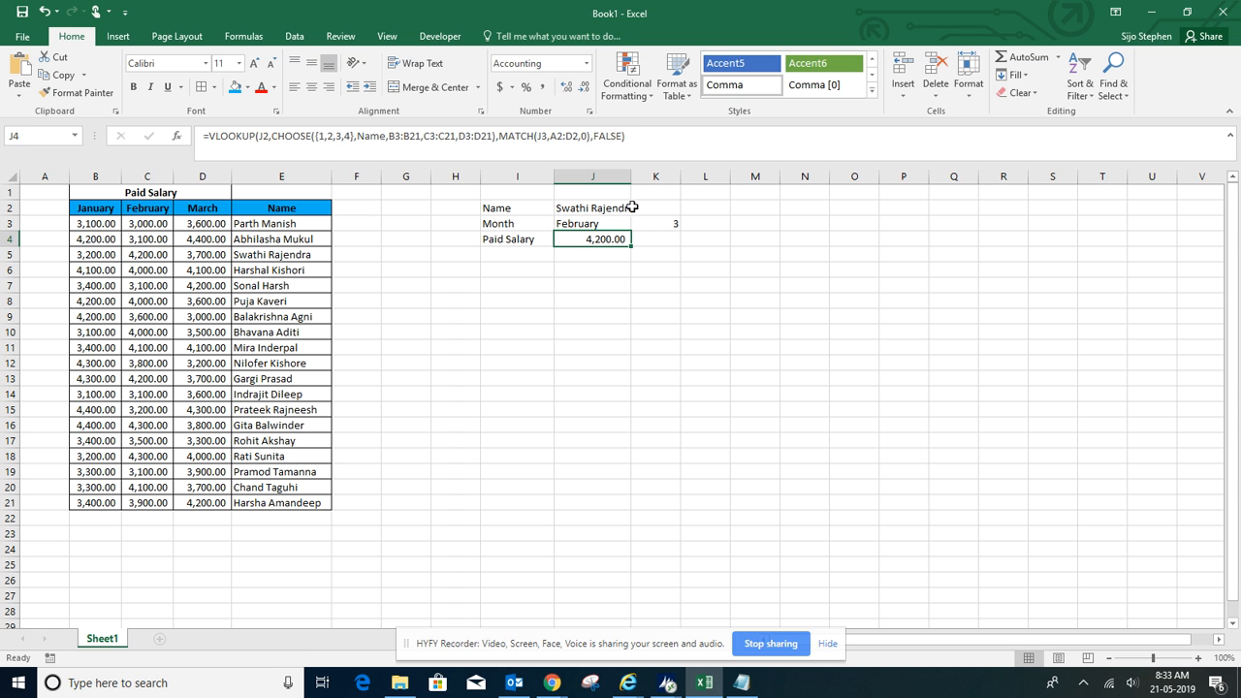
pyautogui.moveTo(601, 203)
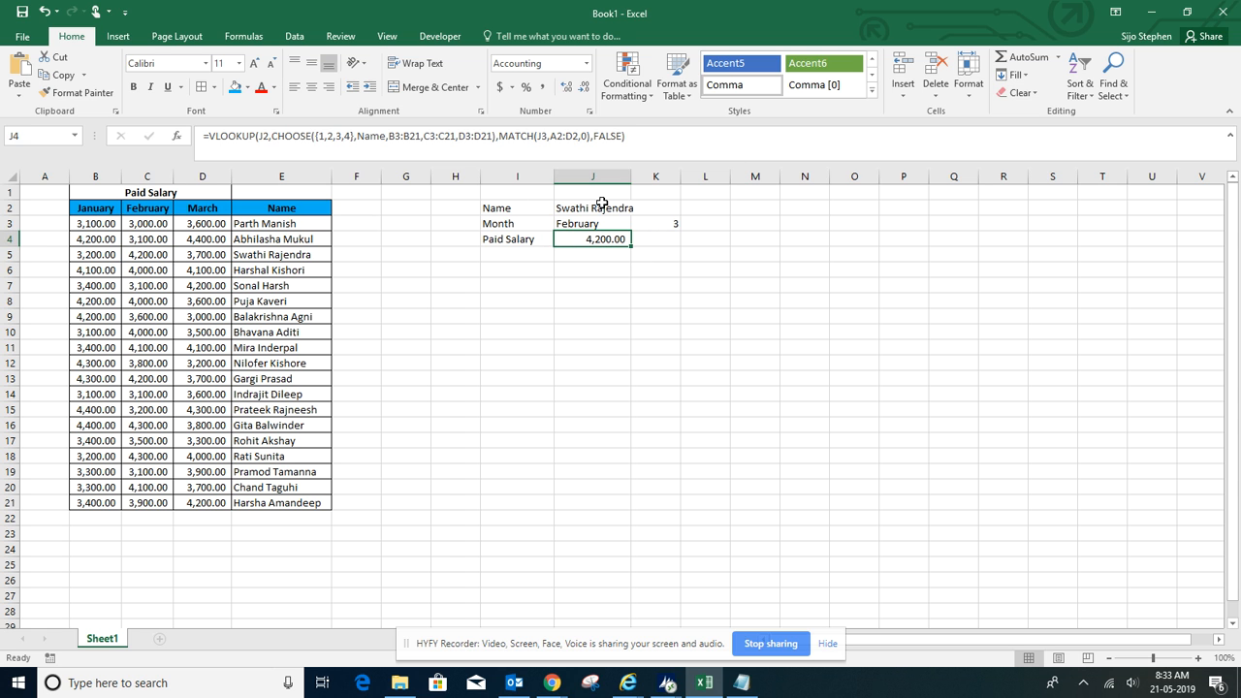